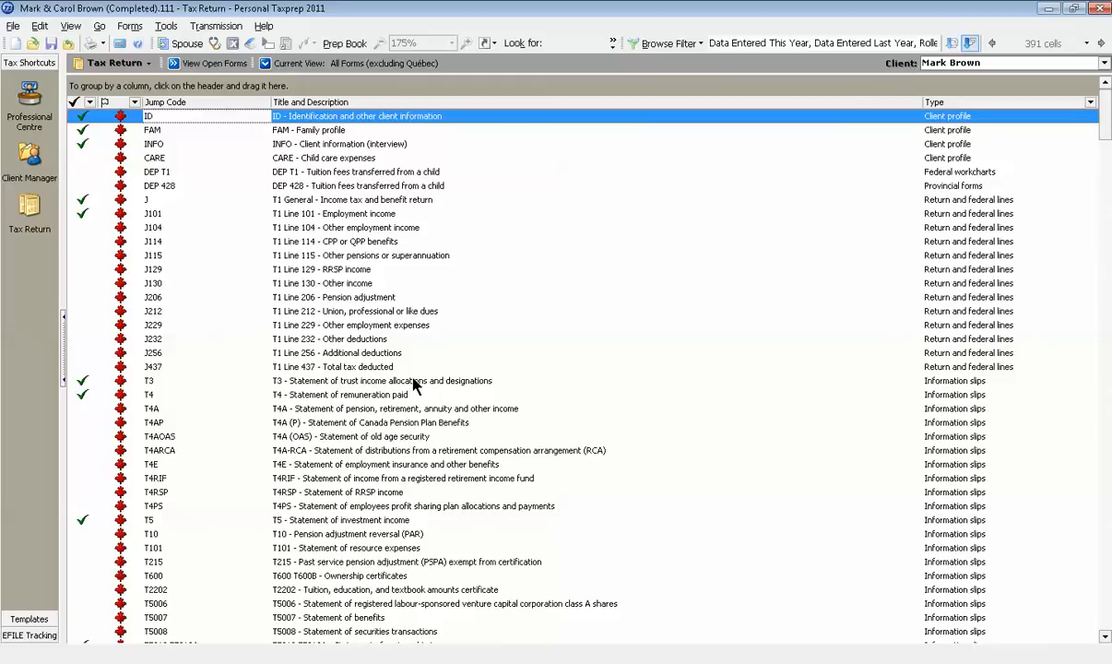
{"action": "mouse_move", "coordinate": [201, 214]}
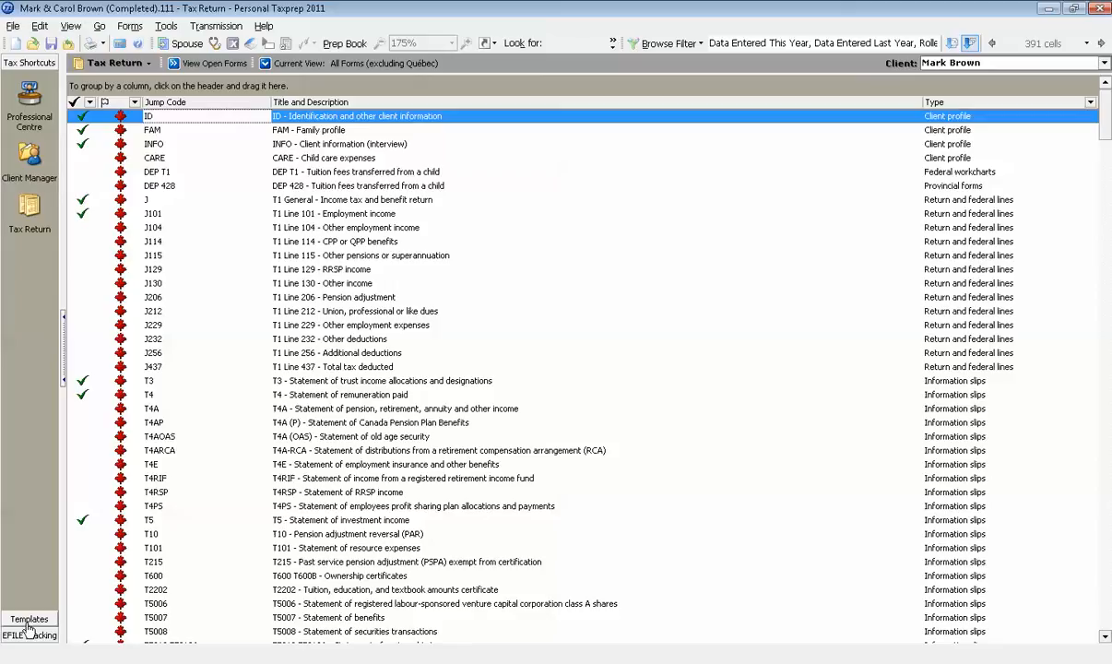
- Review the EFILE default information in the g&b Tax preparer profile
{"action": "left_click", "coordinate": [28, 619]}
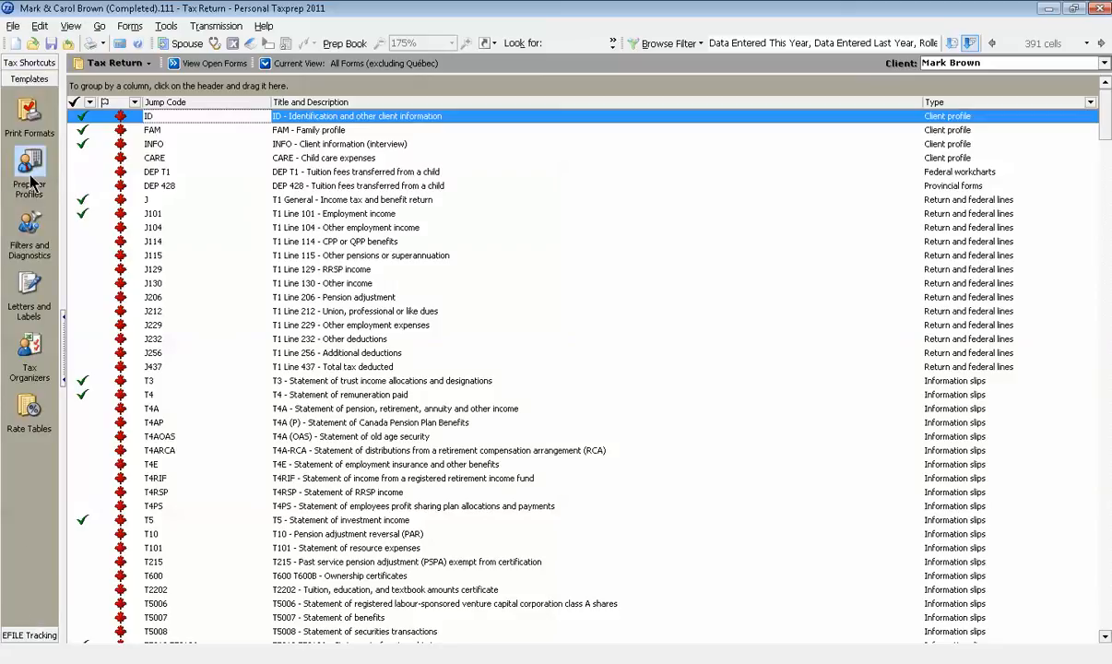
{"action": "left_click", "coordinate": [19, 176]}
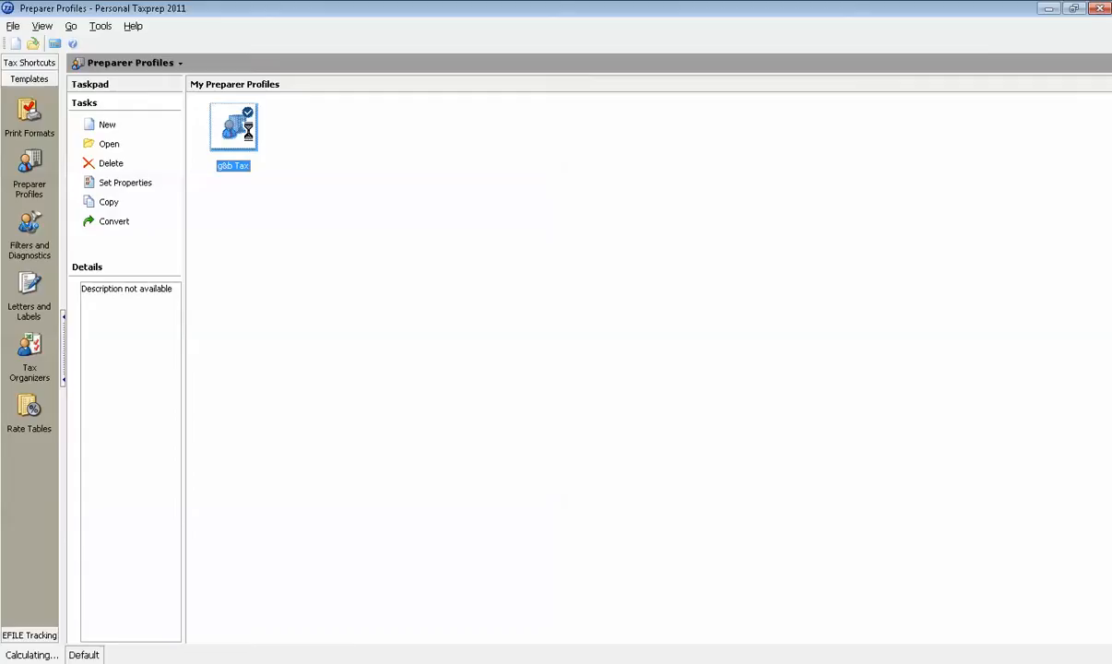
{"action": "double_click", "coordinate": [233, 127]}
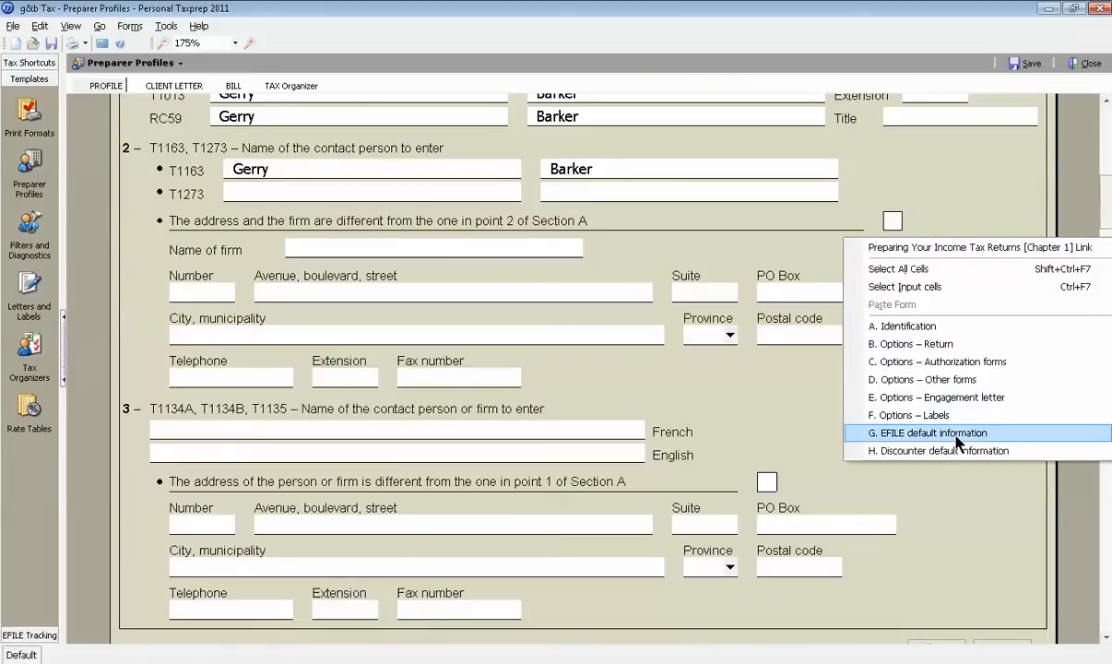
{"action": "left_click", "coordinate": [926, 433]}
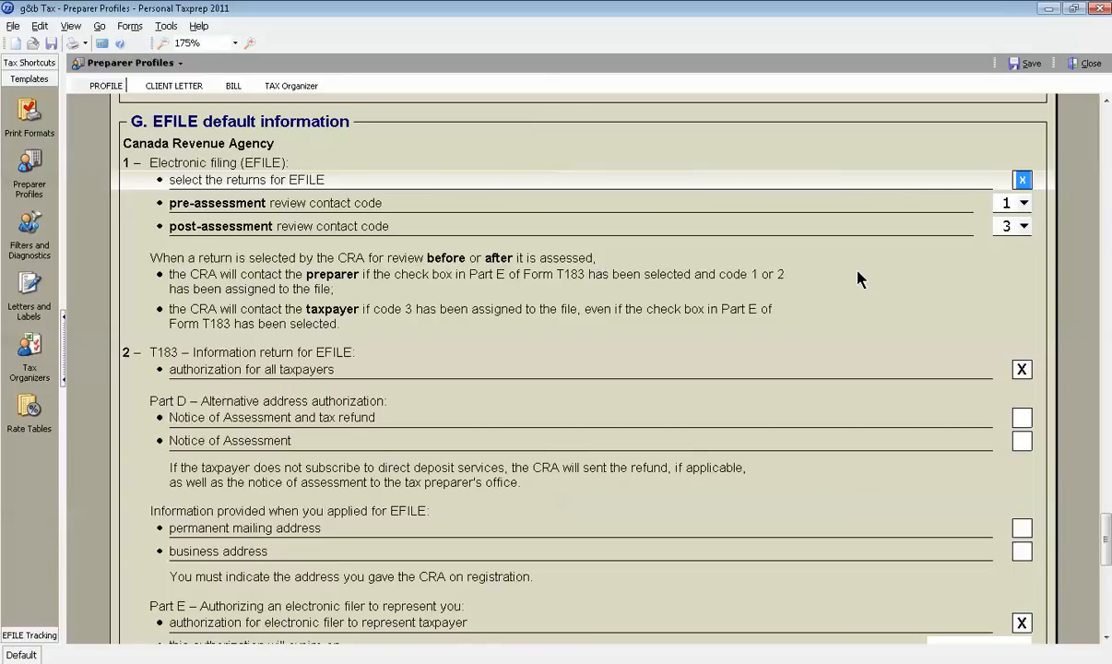
{"action": "mouse_move", "coordinate": [271, 195]}
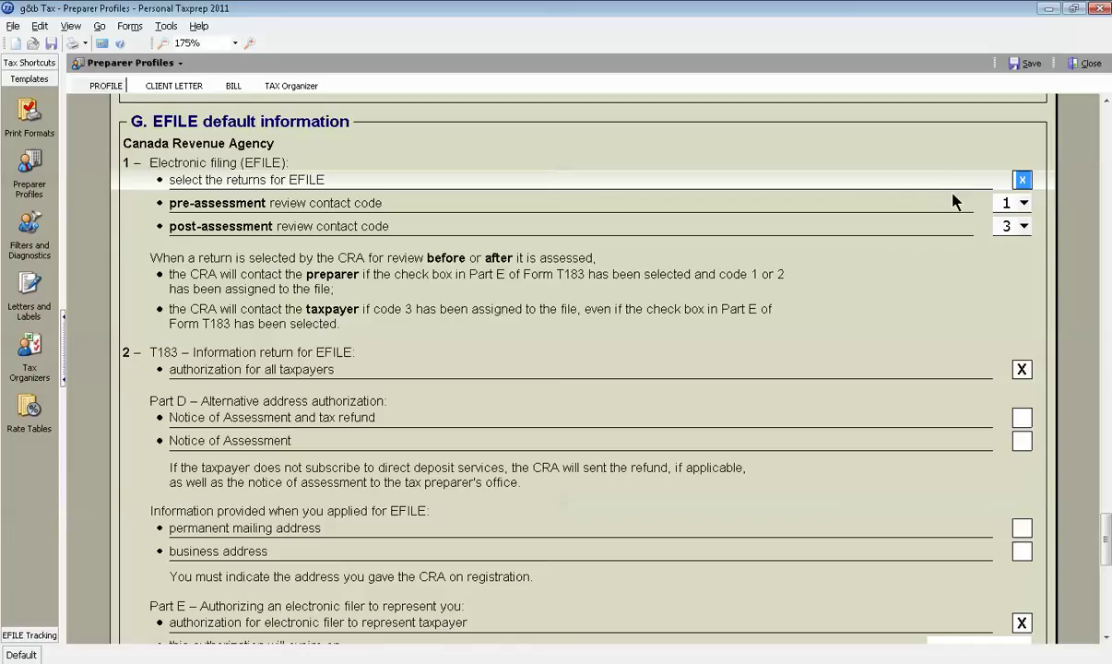
{"action": "mouse_move", "coordinate": [927, 205]}
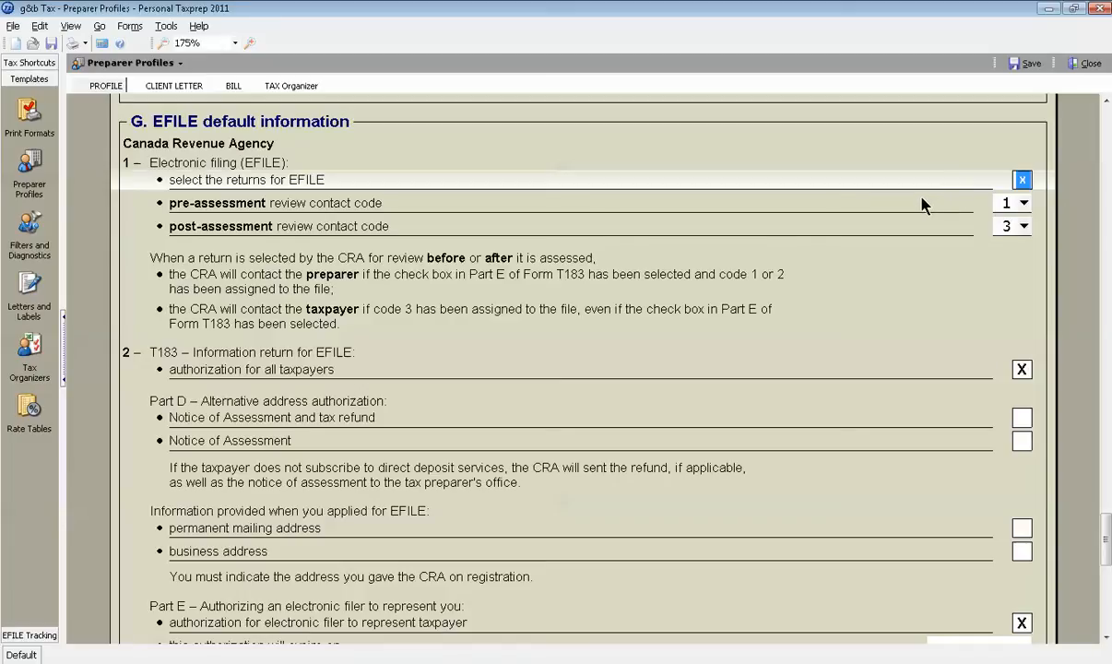
- Back in the Brown return, review electronic filing preferences, including EFILE ID and password
{"action": "left_click", "coordinate": [133, 65]}
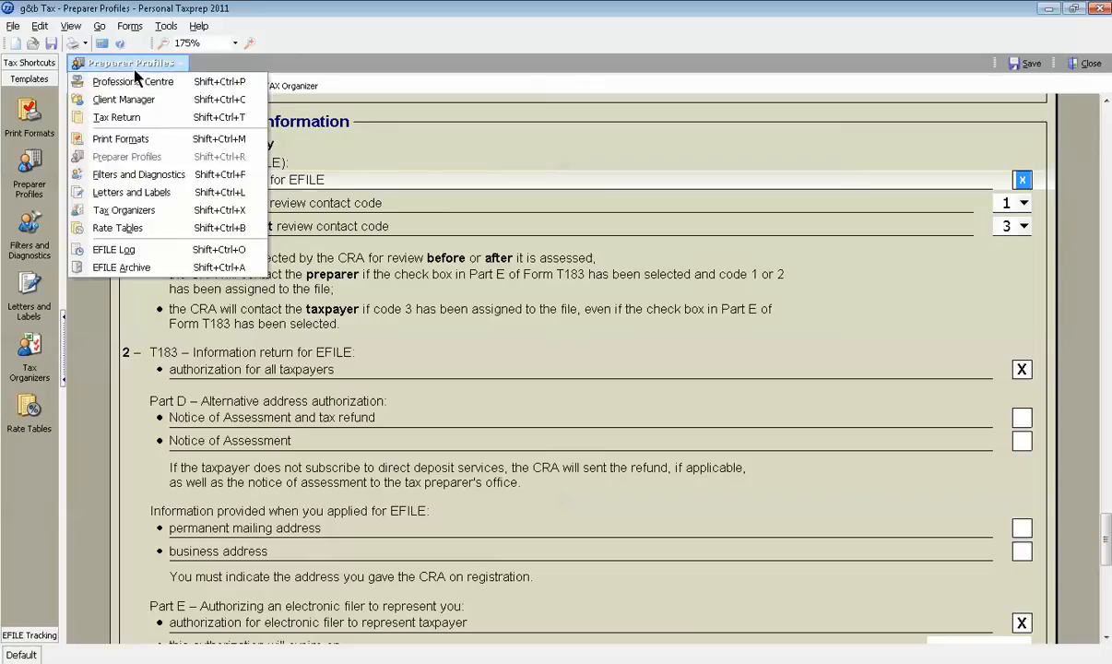
{"action": "left_click", "coordinate": [117, 116]}
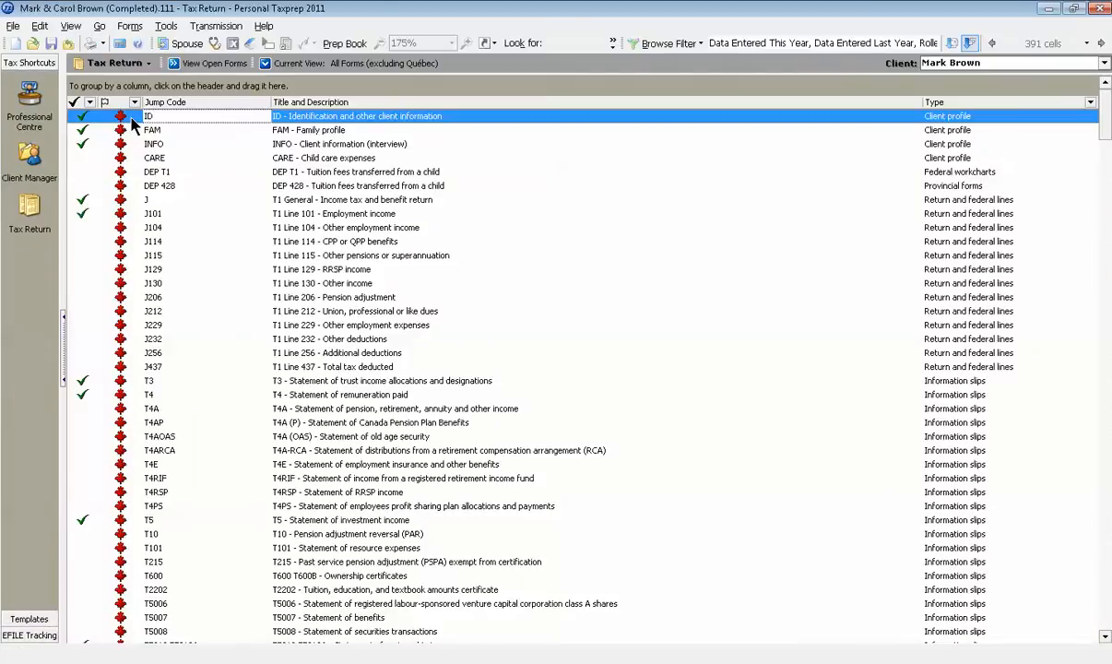
{"action": "left_click", "coordinate": [157, 25]}
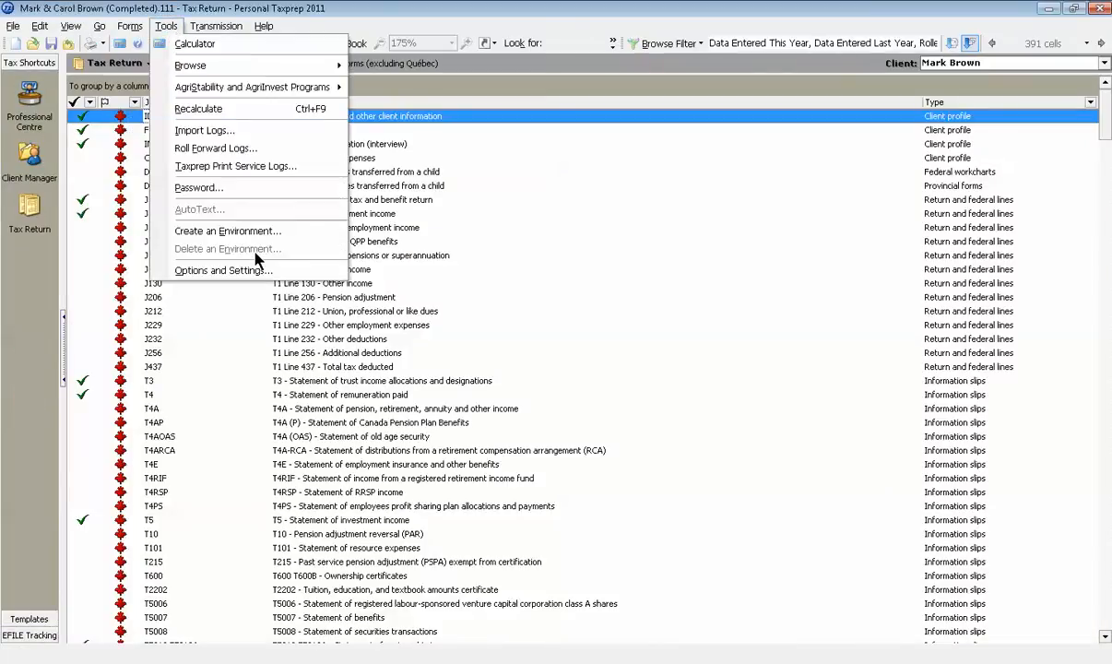
{"action": "left_click", "coordinate": [221, 269]}
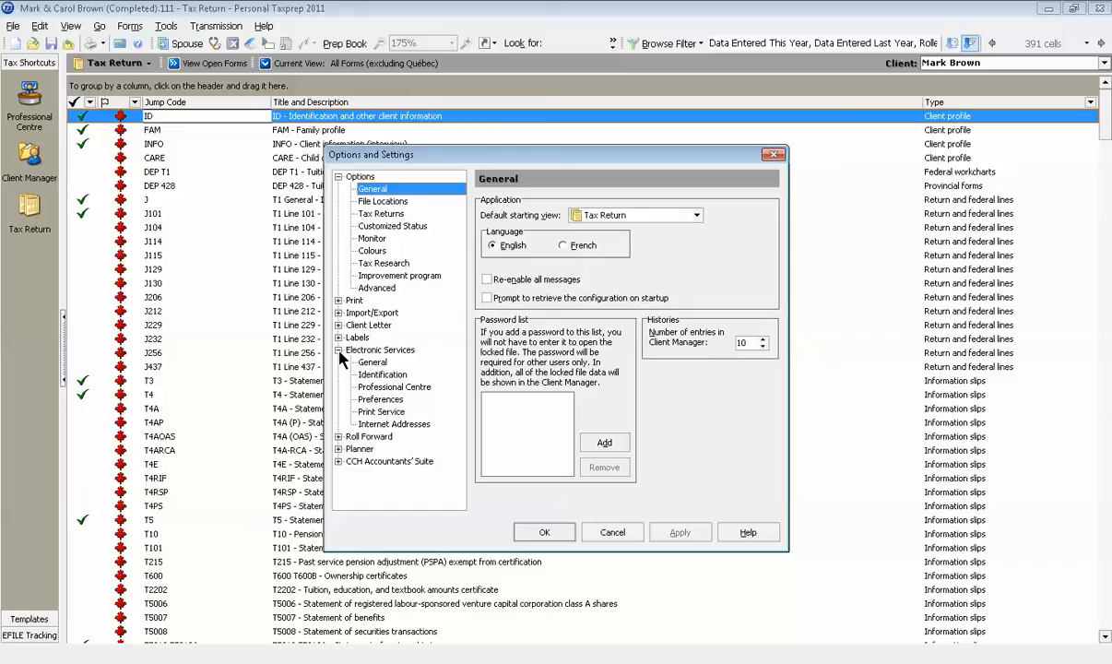
{"action": "left_click", "coordinate": [381, 399]}
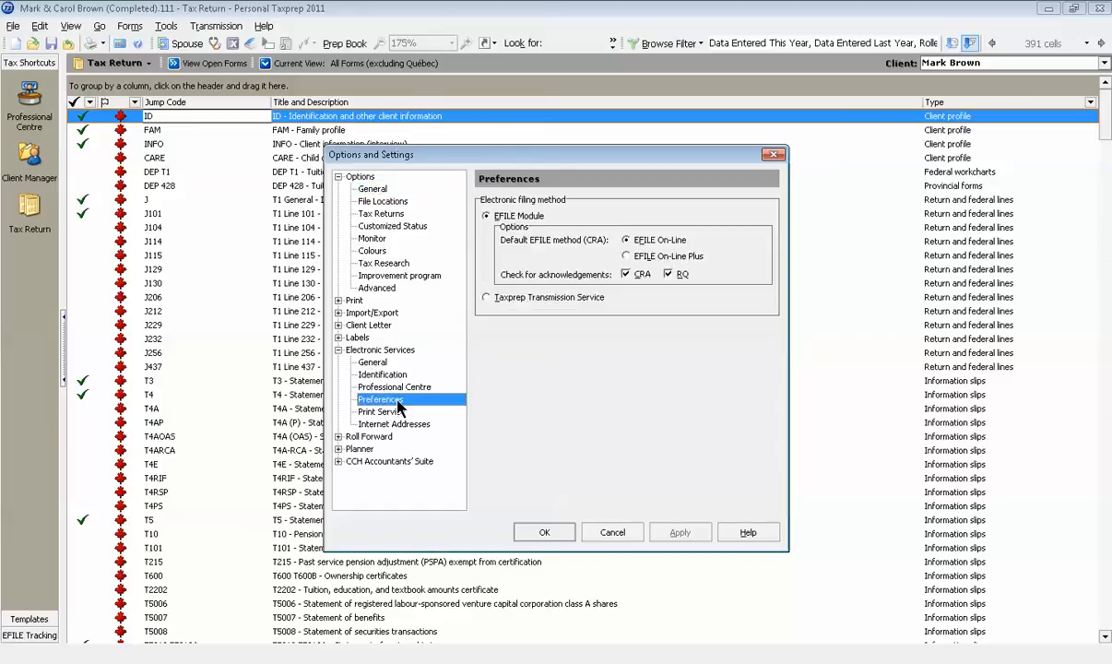
{"action": "mouse_move", "coordinate": [663, 334]}
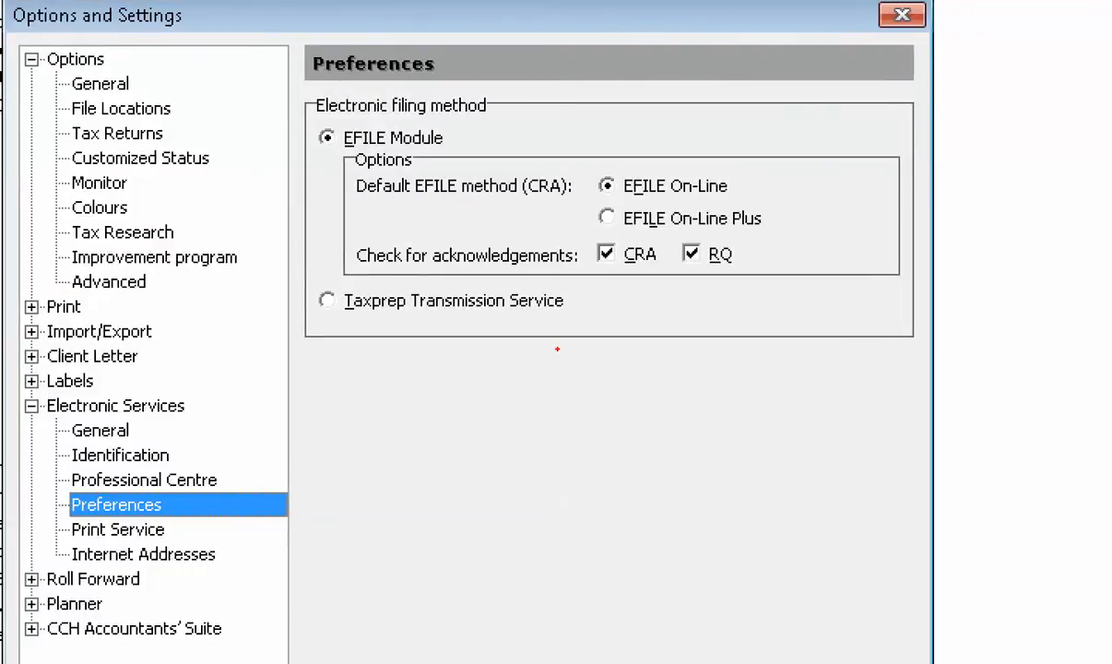
{"action": "mouse_move", "coordinate": [730, 132]}
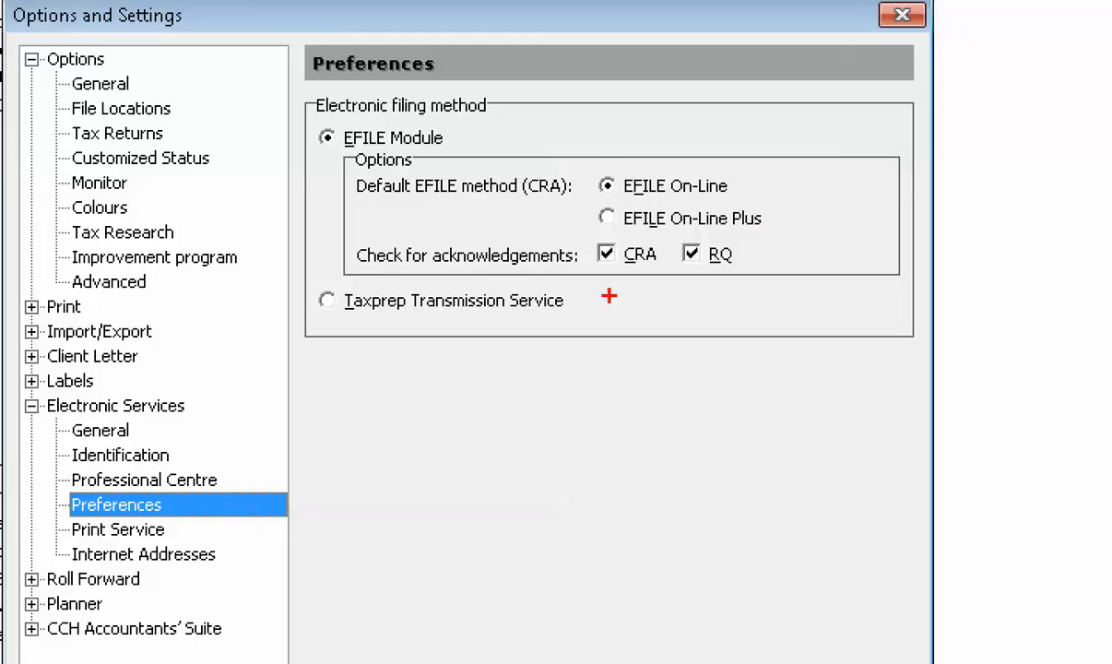
{"action": "mouse_move", "coordinate": [696, 274]}
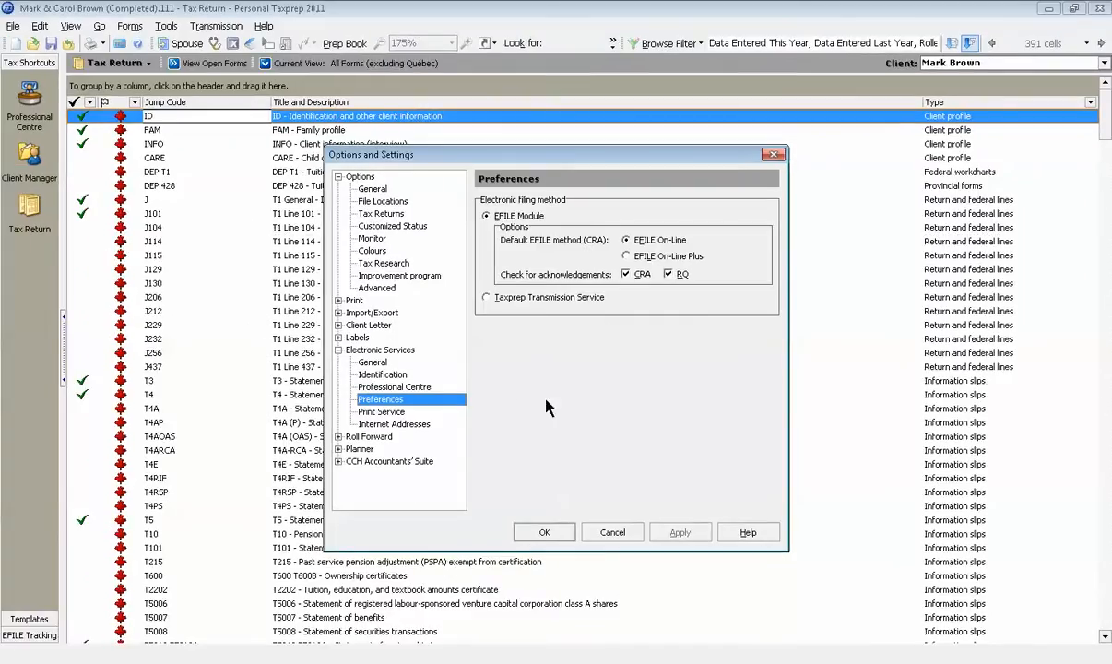
{"action": "left_click", "coordinate": [382, 374]}
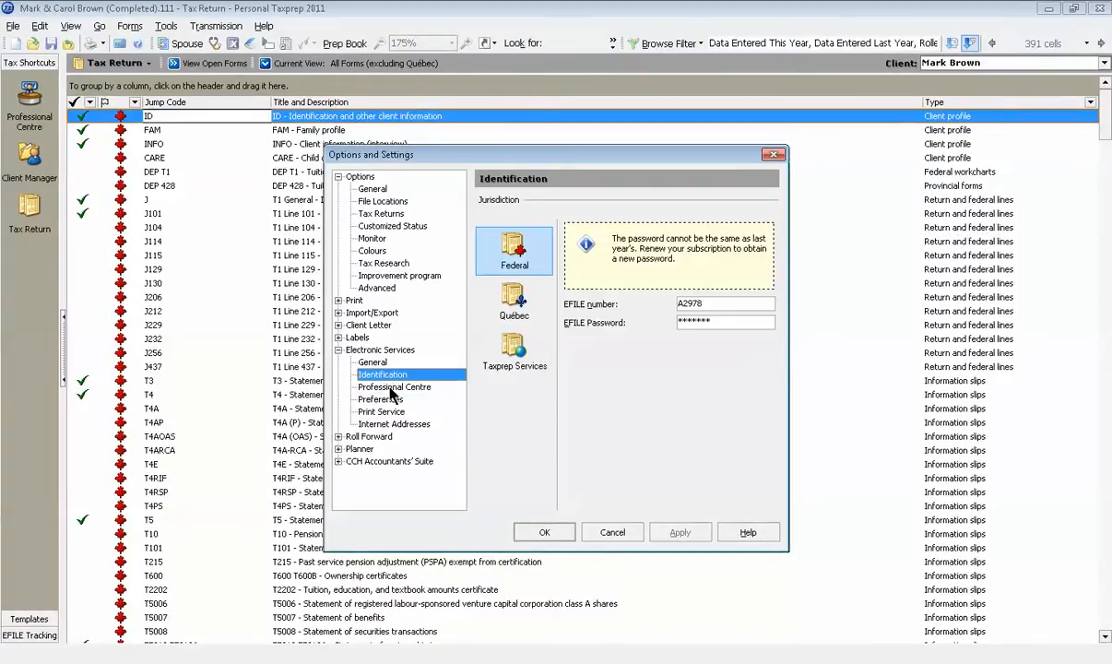
{"action": "left_click", "coordinate": [380, 399]}
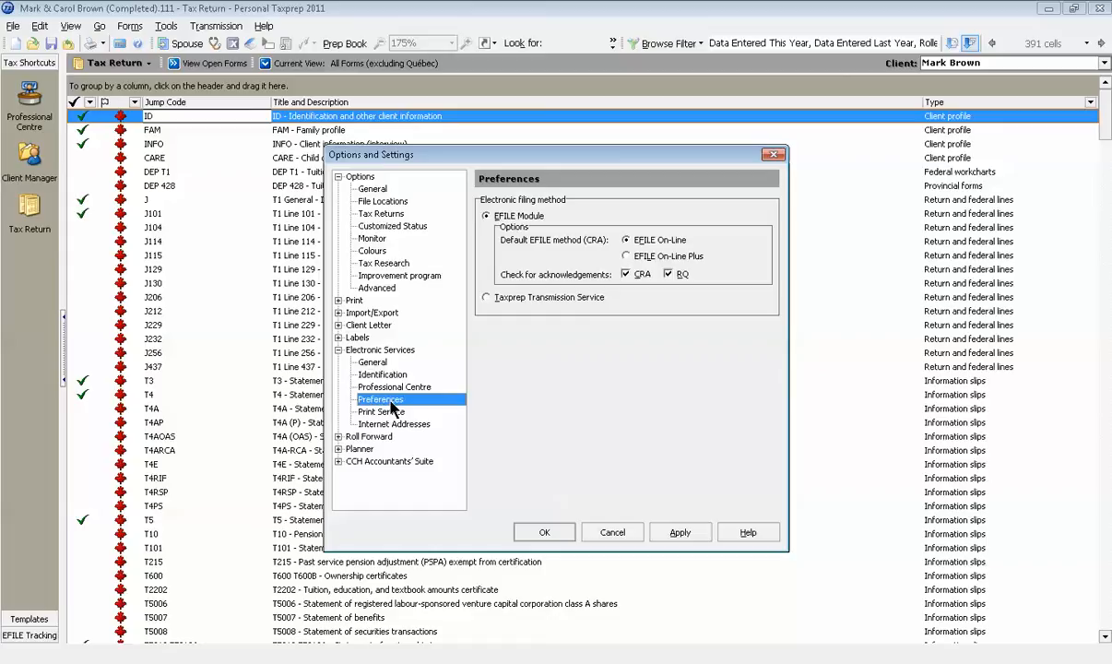
{"action": "mouse_move", "coordinate": [462, 443]}
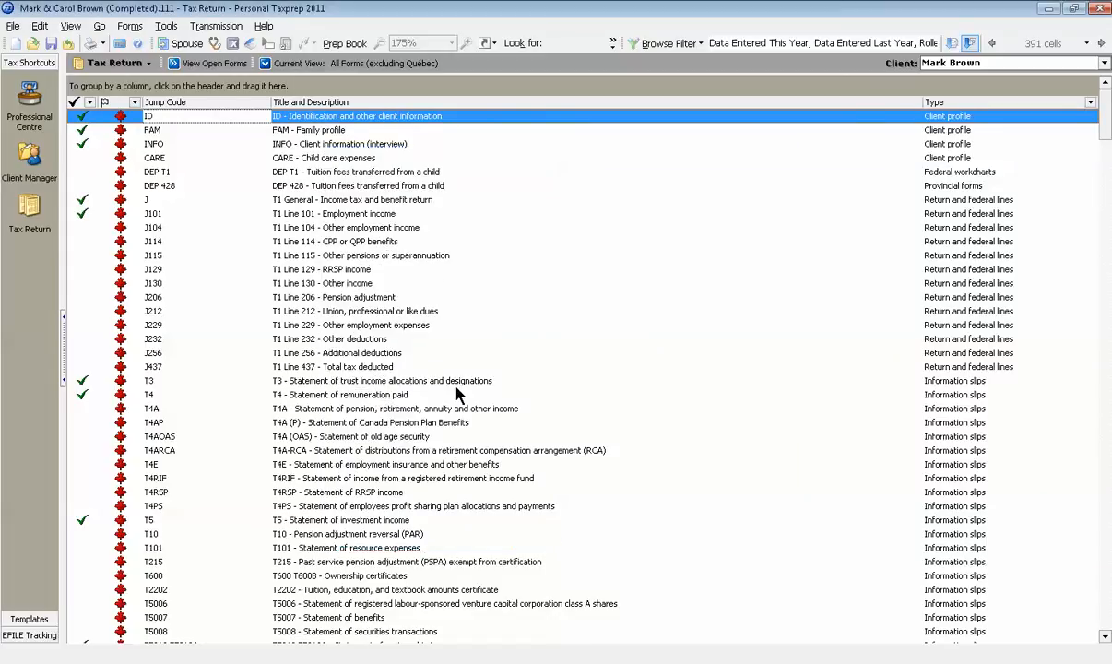
{"action": "mouse_move", "coordinate": [245, 250]}
{"action": "type", "text": "EF"}
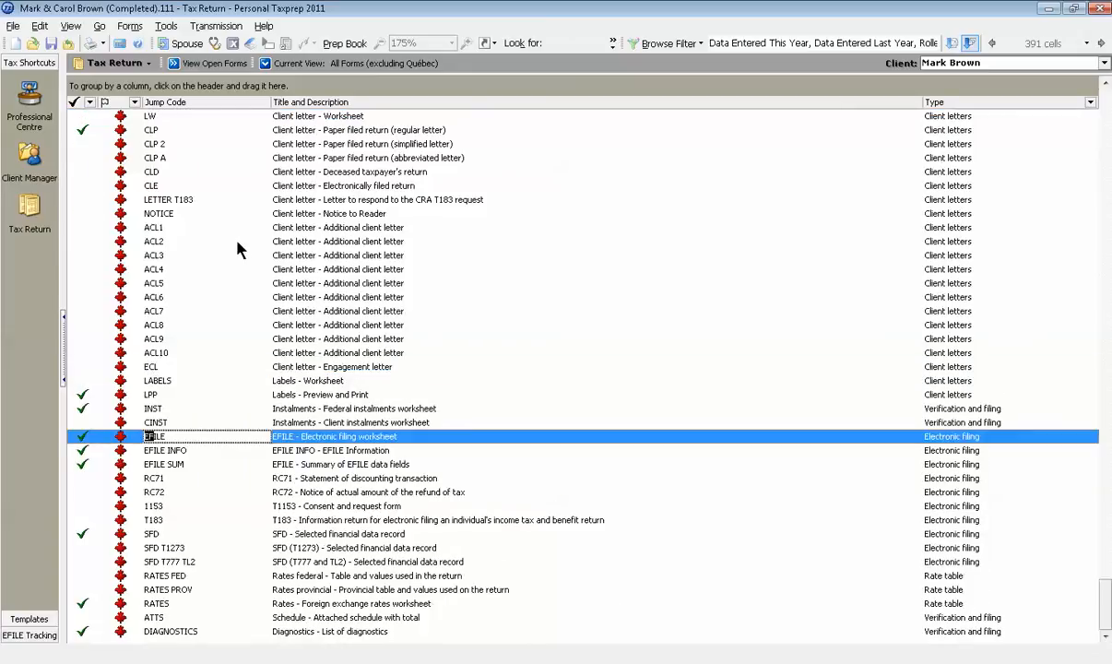
{"action": "mouse_move", "coordinate": [218, 471]}
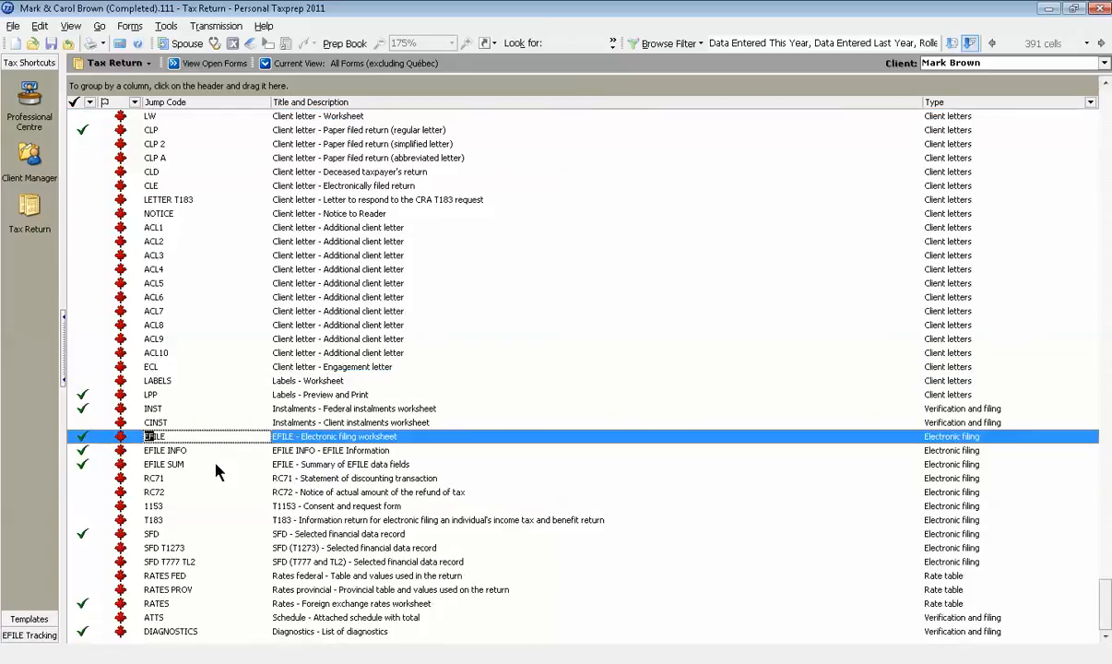
- Browse the Brown return's Electronic Filing Worksheet and EFILE Information forms
{"action": "double_click", "coordinate": [153, 437]}
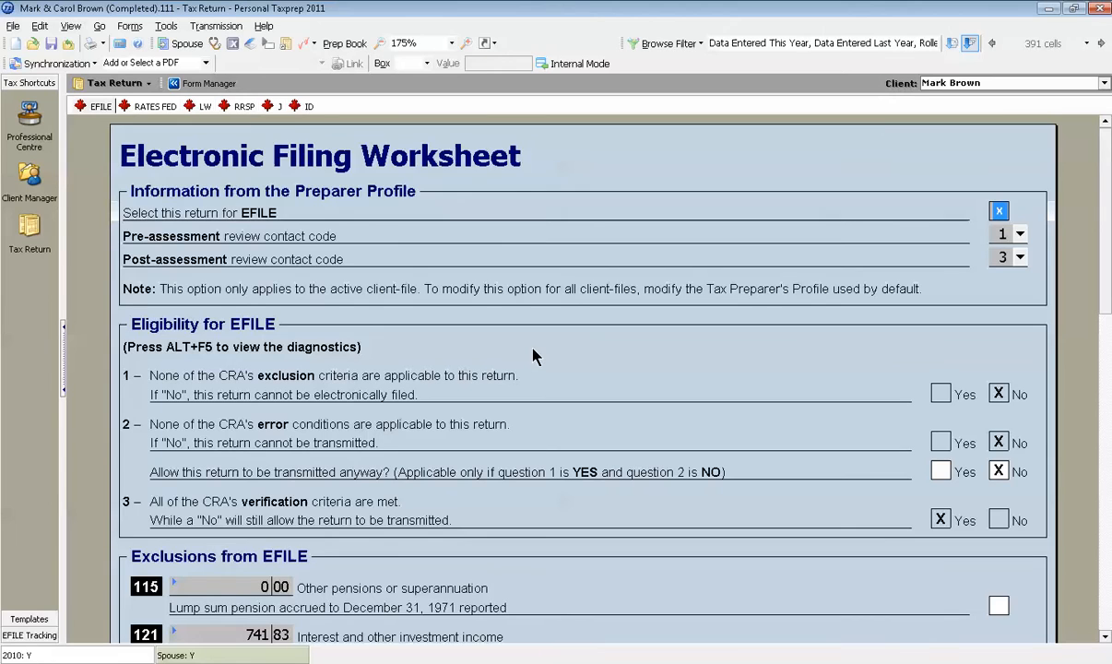
{"action": "scroll", "scroll_direction": "down", "scroll_amount": 3}
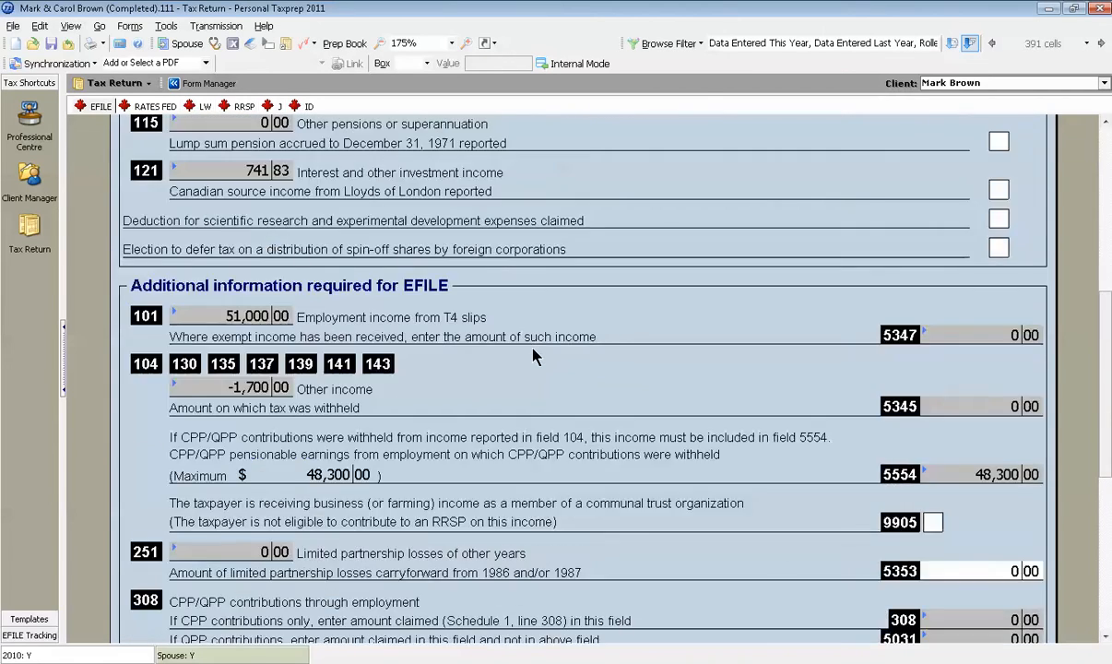
{"action": "scroll", "scroll_direction": "up", "scroll_amount": 3}
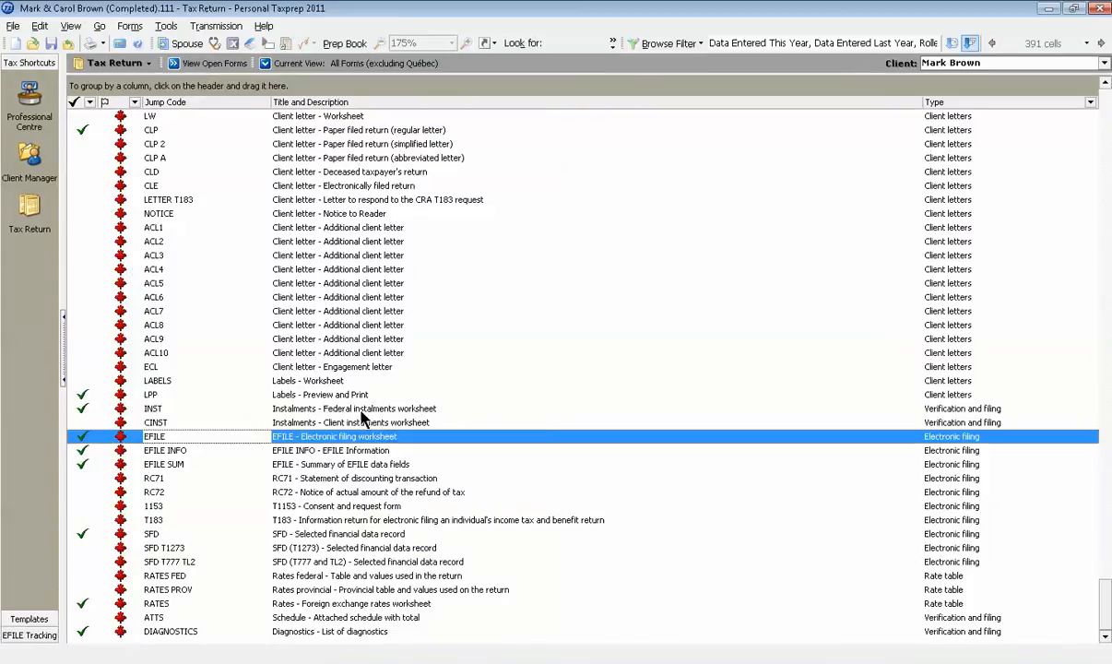
{"action": "double_click", "coordinate": [165, 450]}
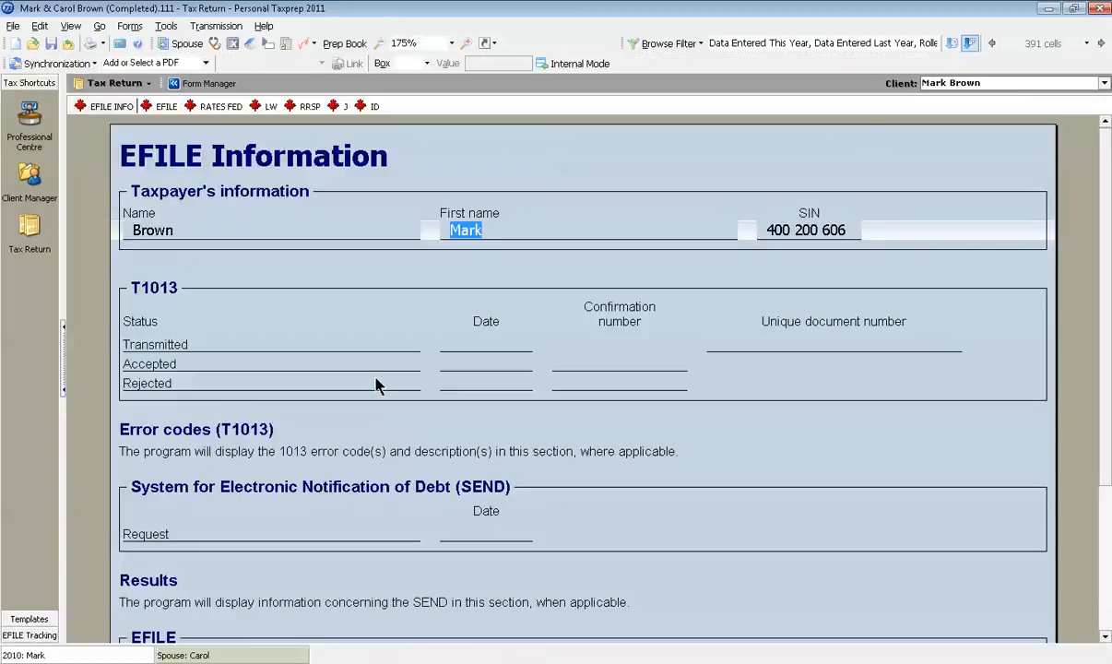
{"action": "scroll", "scroll_direction": "down", "scroll_amount": 3}
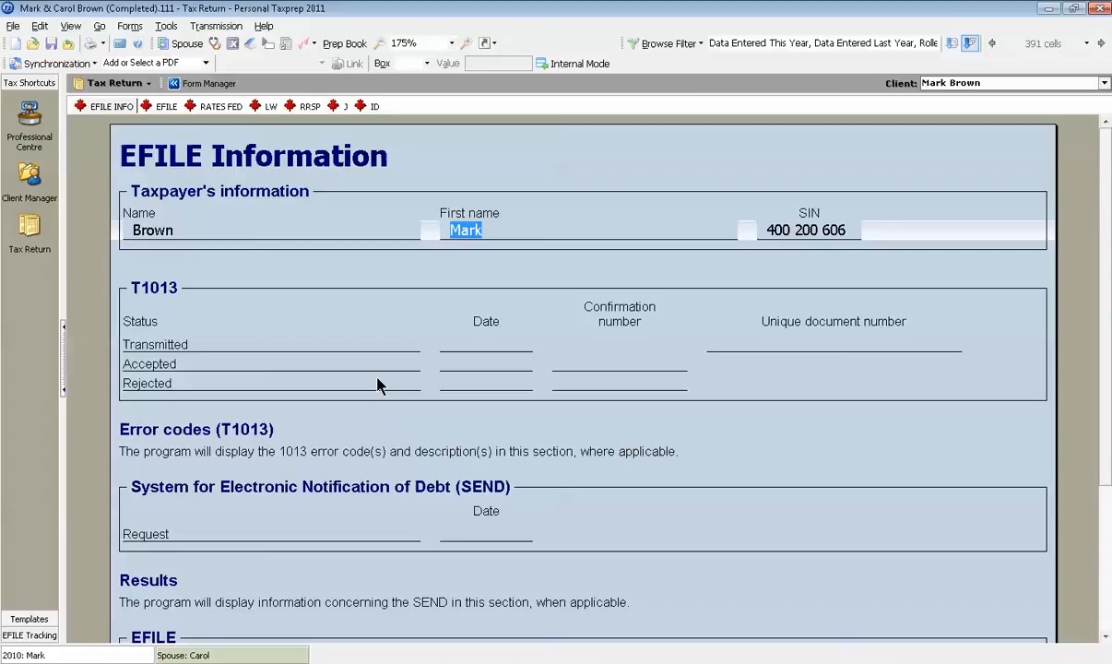
{"action": "mouse_move", "coordinate": [347, 354]}
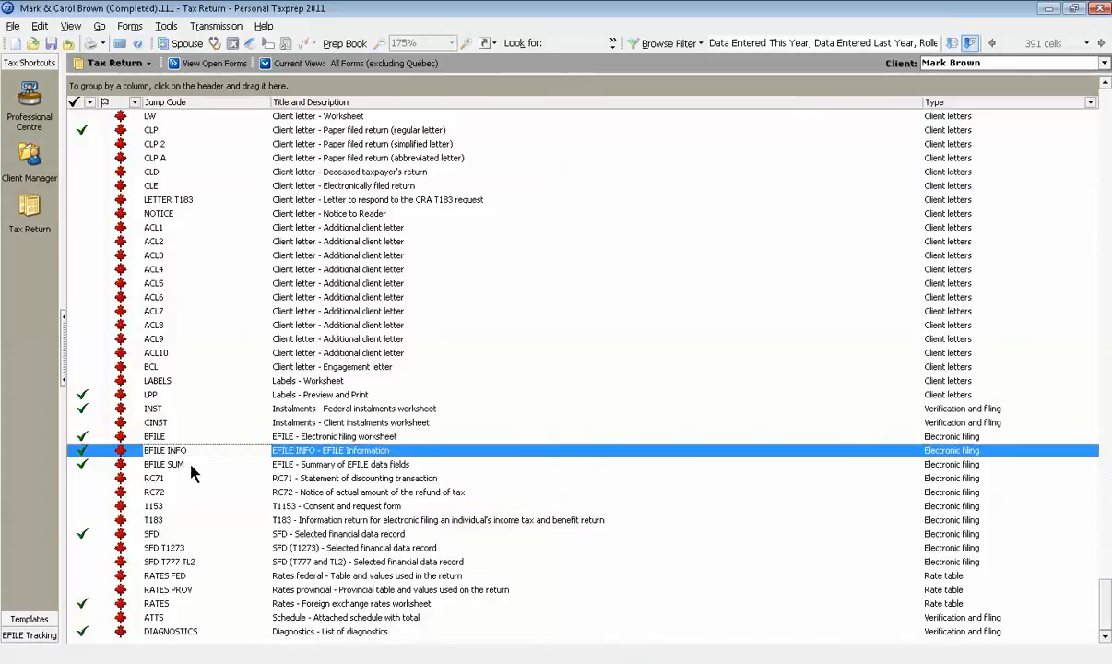
{"action": "double_click", "coordinate": [163, 464]}
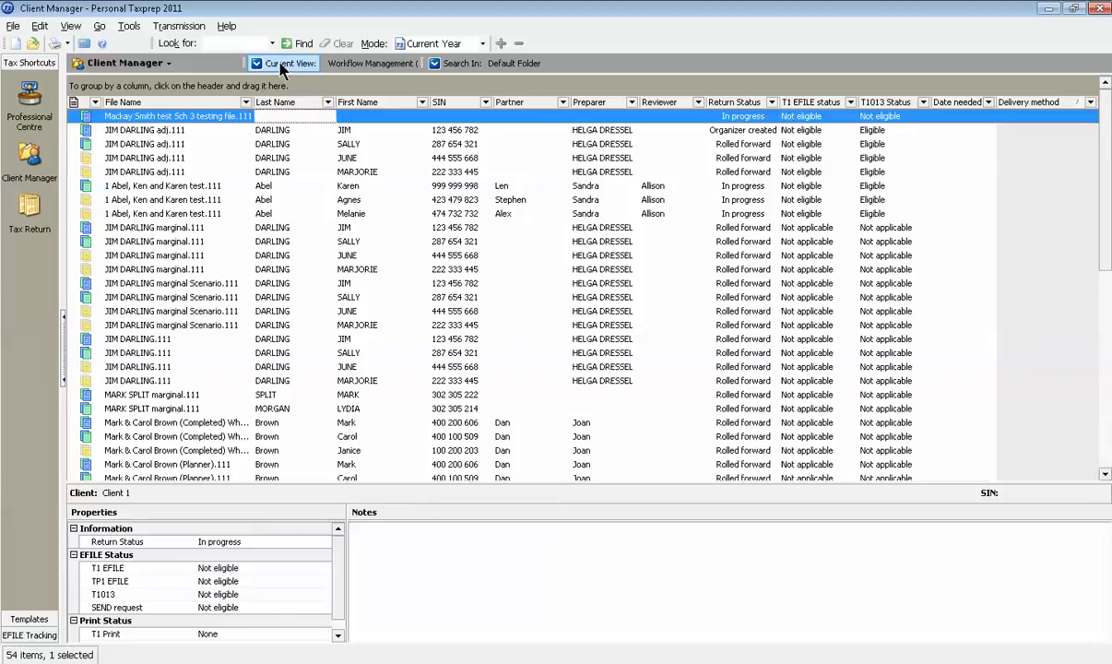
{"action": "left_click", "coordinate": [286, 63]}
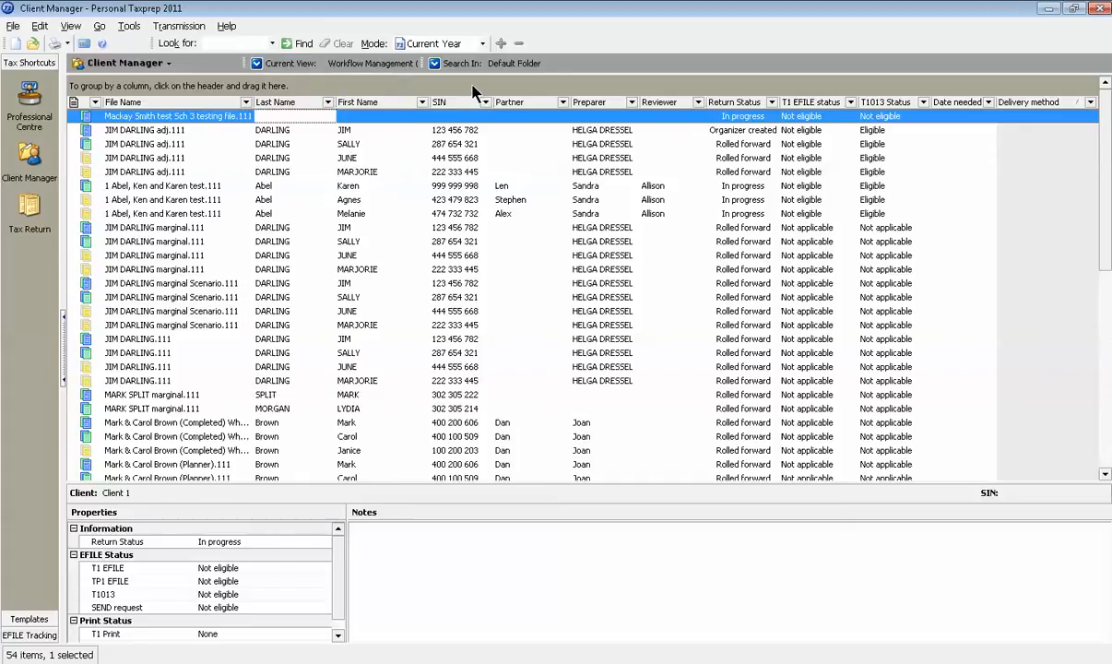
{"action": "mouse_move", "coordinate": [350, 122]}
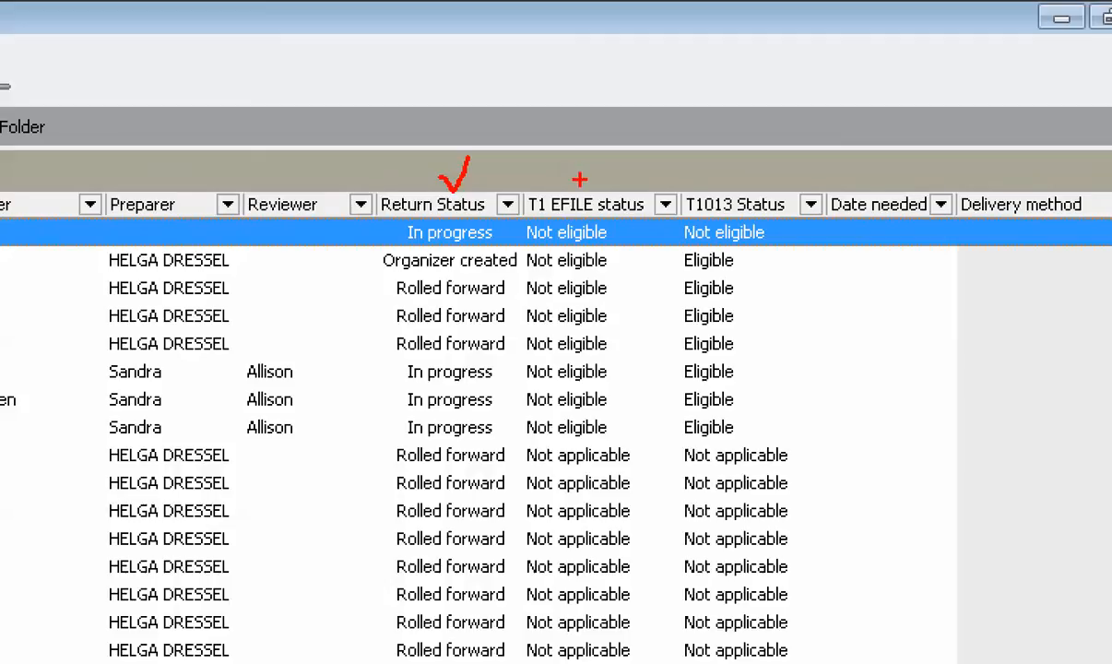
{"action": "left_click", "coordinate": [593, 184]}
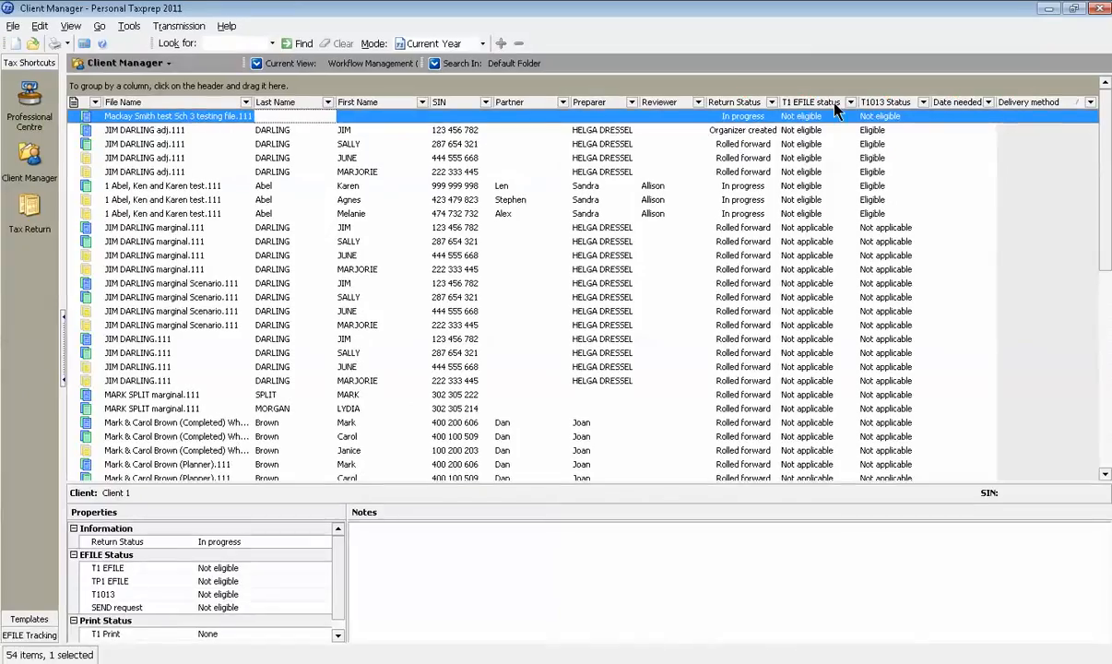
{"action": "left_click", "coordinate": [851, 102]}
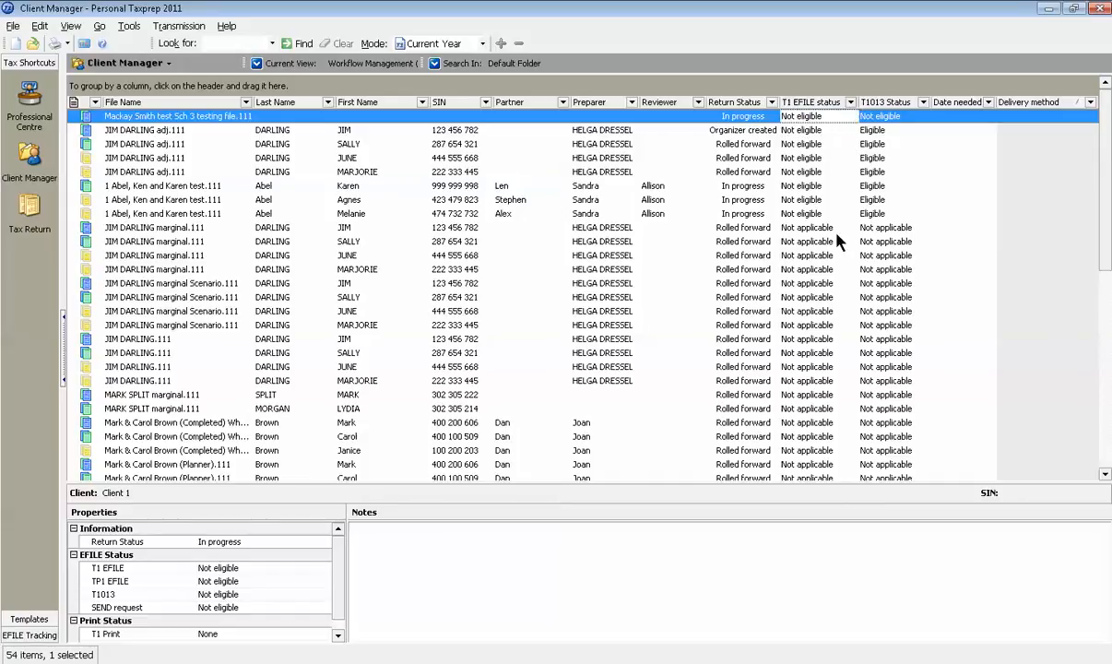
{"action": "mouse_move", "coordinate": [830, 213]}
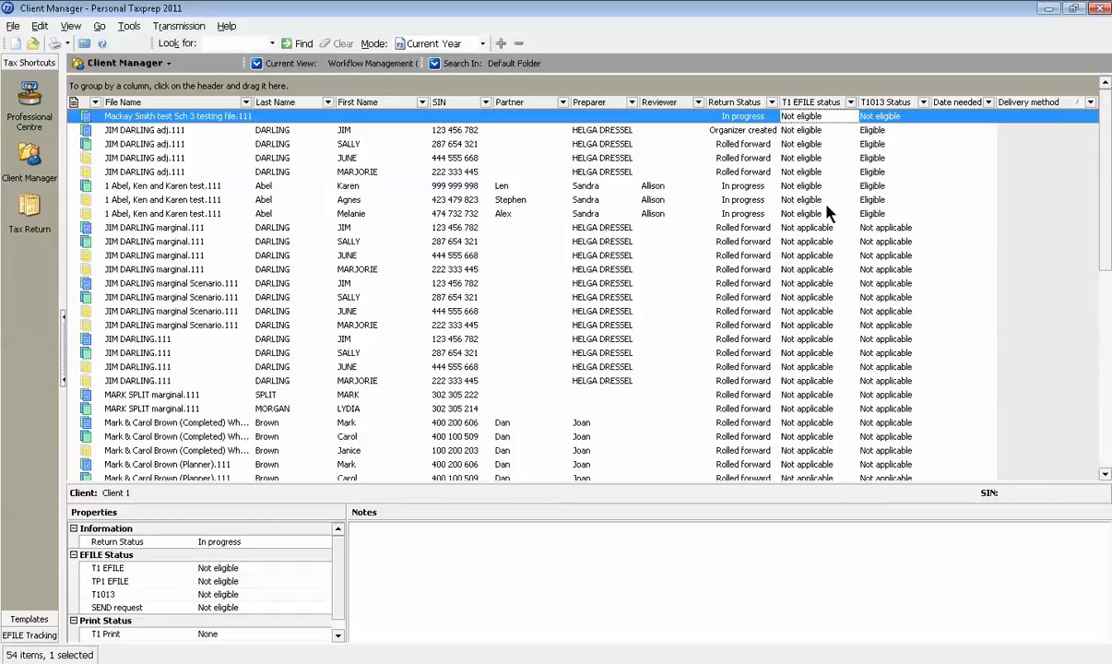
{"action": "left_click", "coordinate": [286, 62]}
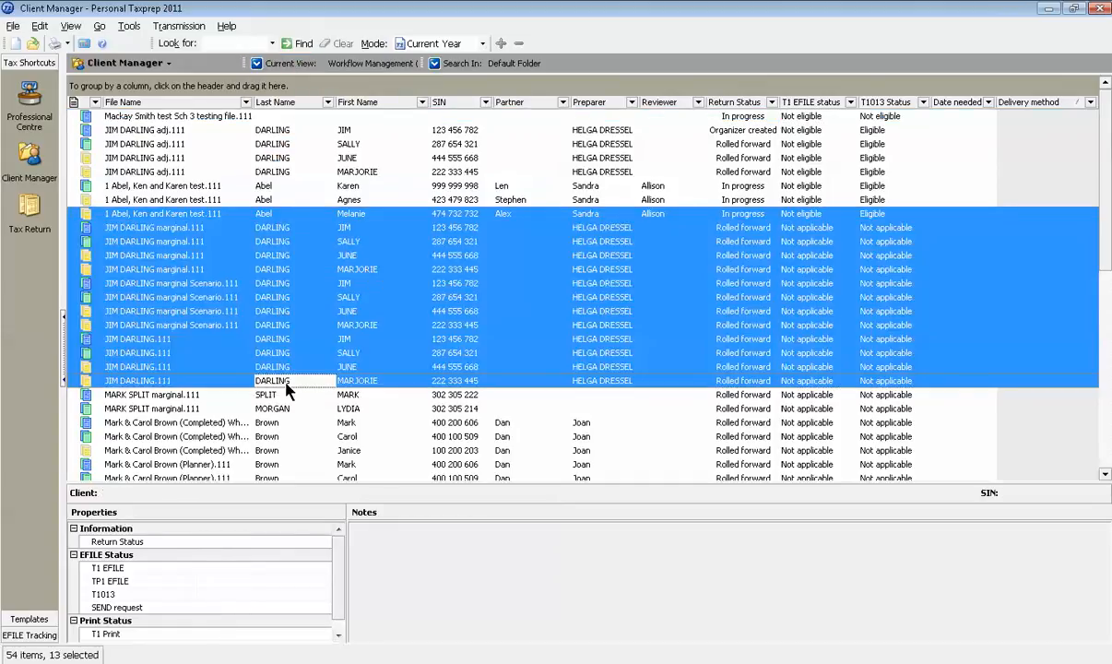
- Bring up the action menu for the 13 selected client files
{"action": "right_click", "coordinate": [273, 381]}
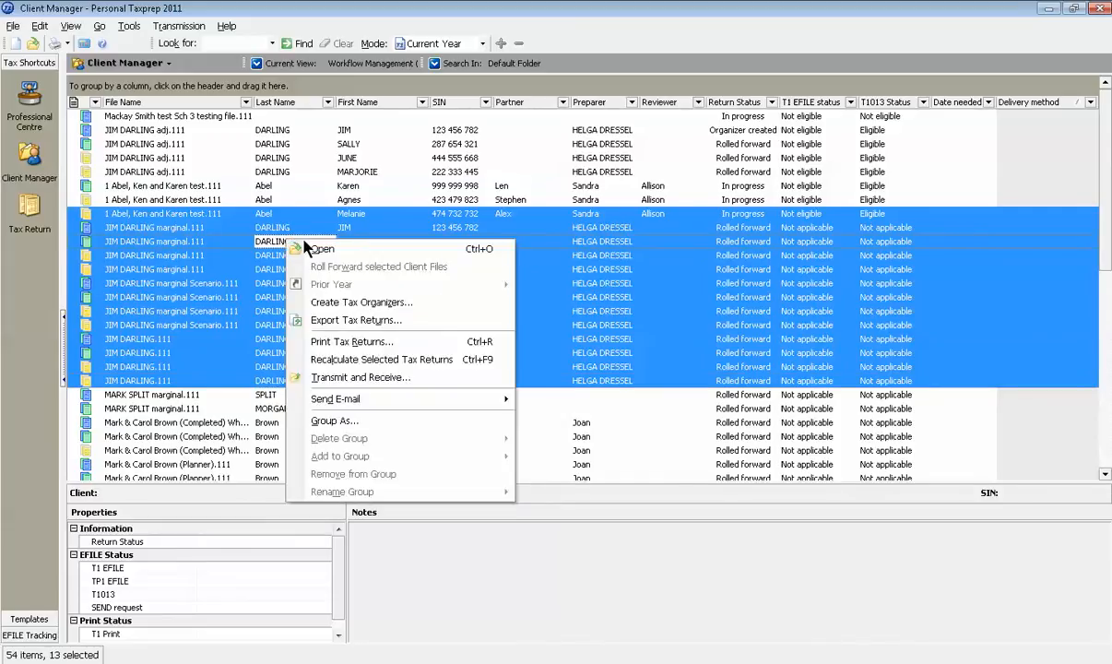
{"action": "mouse_move", "coordinate": [381, 359]}
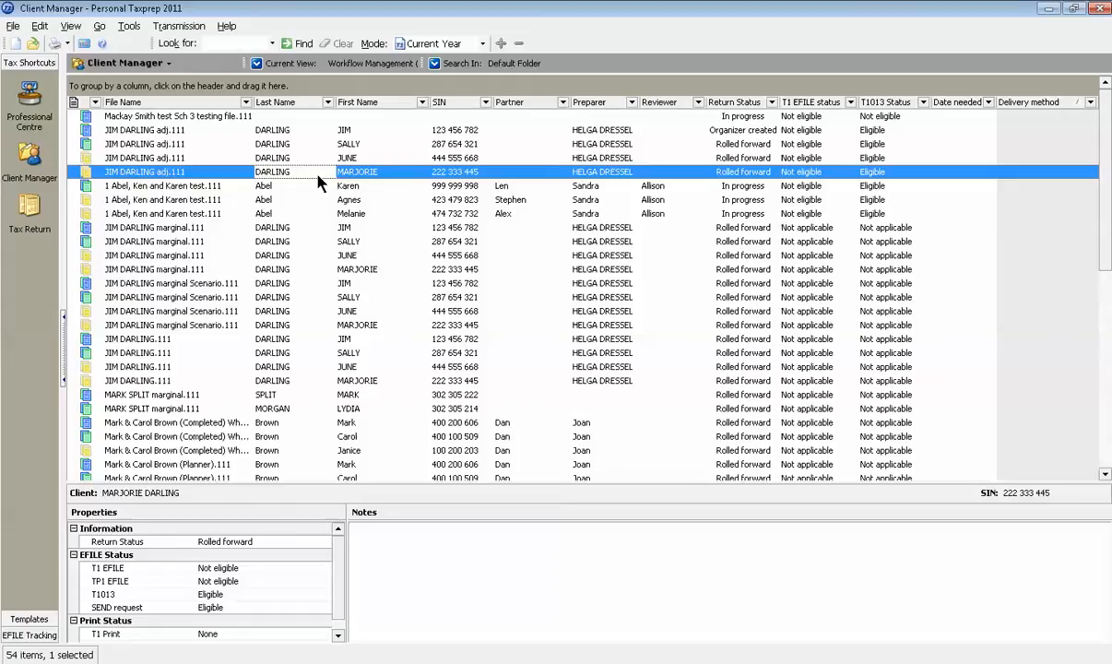
{"action": "mouse_move", "coordinate": [34, 635]}
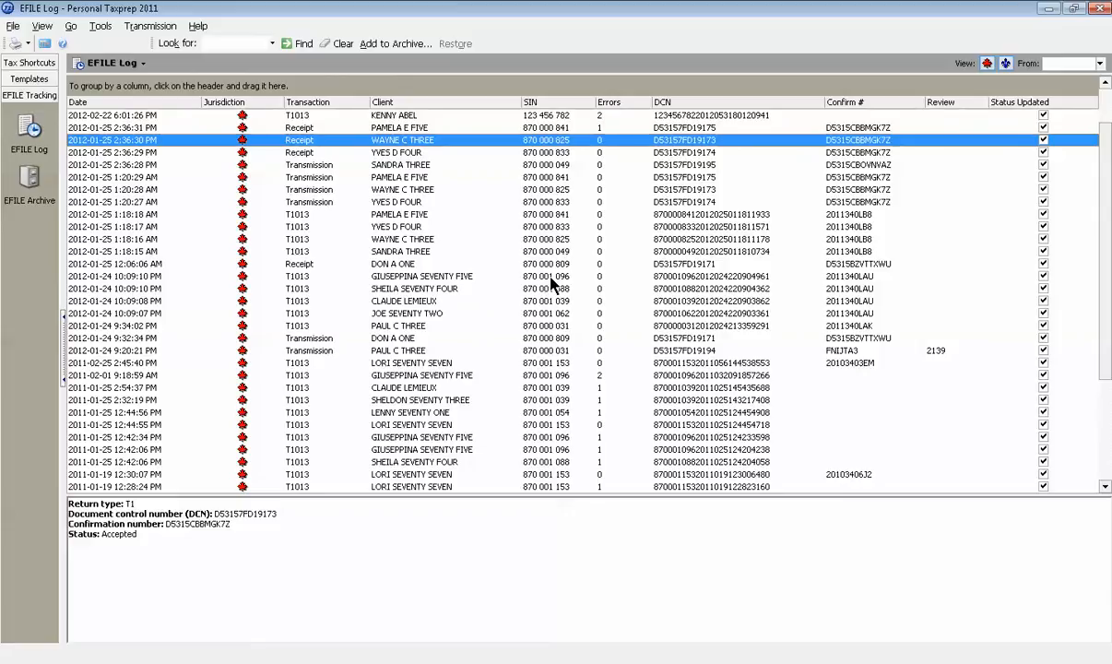
{"action": "mouse_move", "coordinate": [454, 245]}
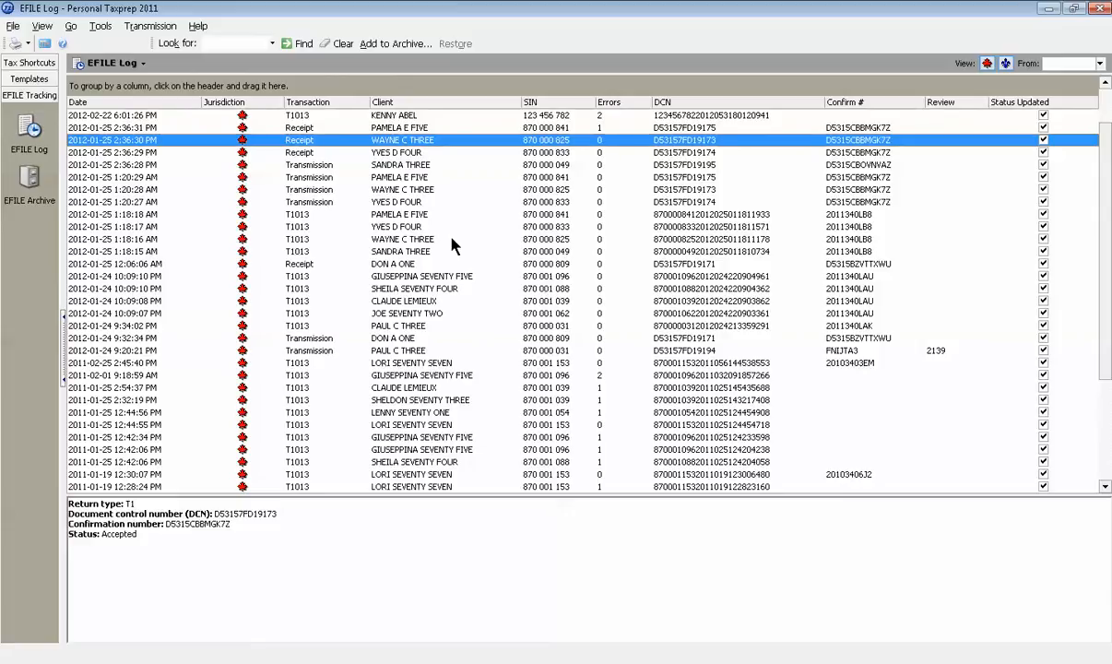
{"action": "mouse_move", "coordinate": [560, 226]}
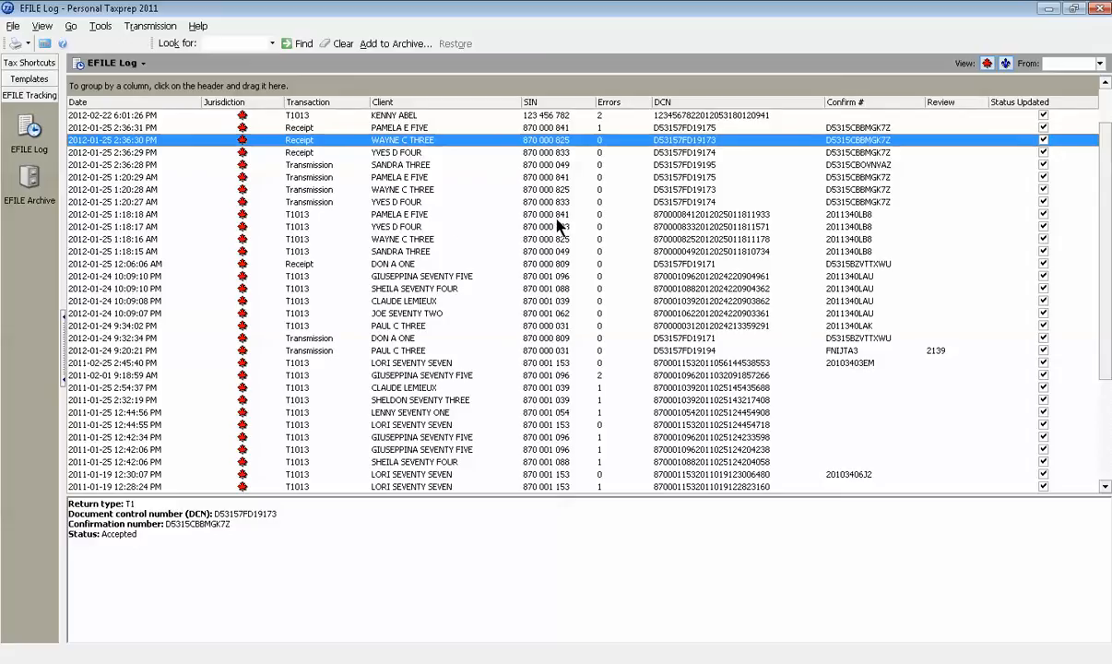
{"action": "mouse_move", "coordinate": [1097, 63]}
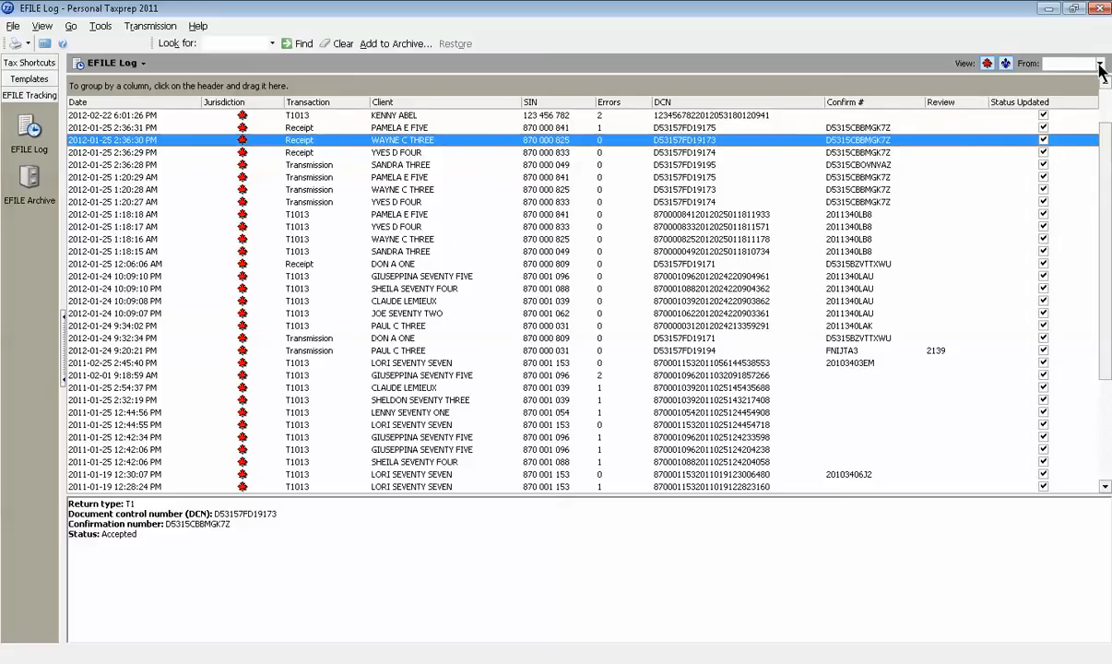
{"action": "mouse_move", "coordinate": [895, 69]}
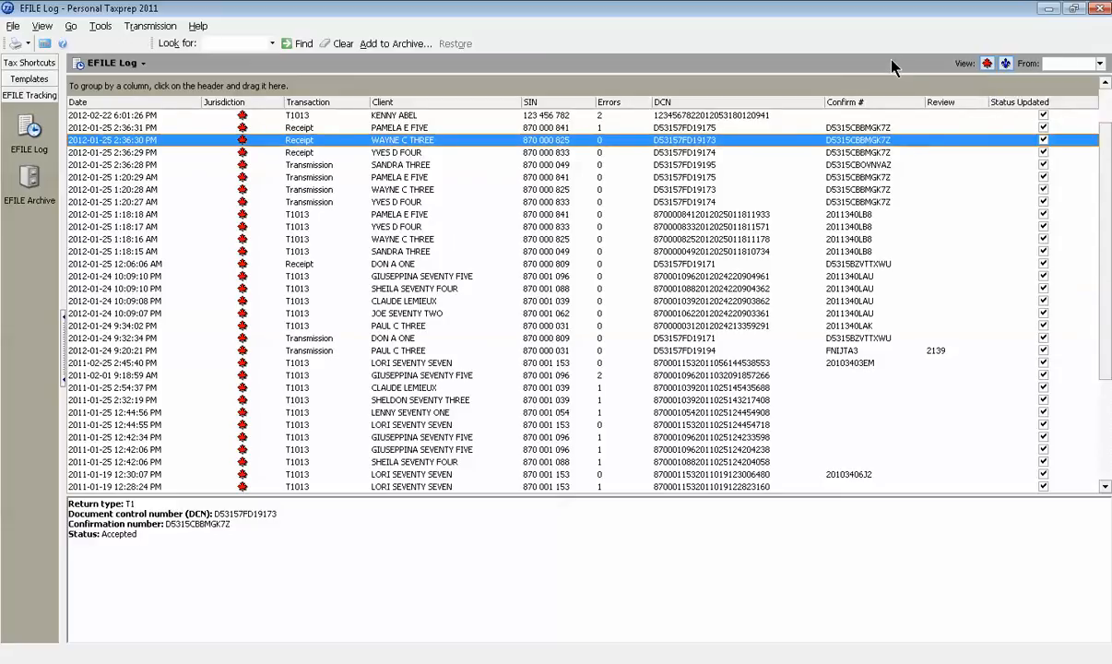
{"action": "mouse_move", "coordinate": [989, 83]}
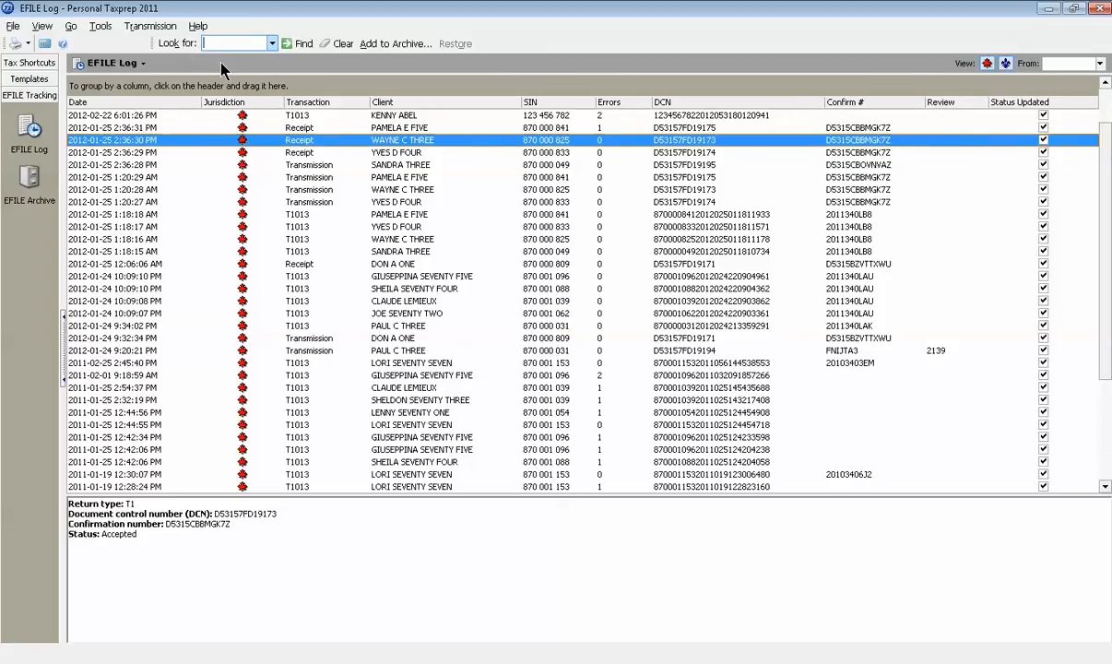
{"action": "mouse_move", "coordinate": [441, 262]}
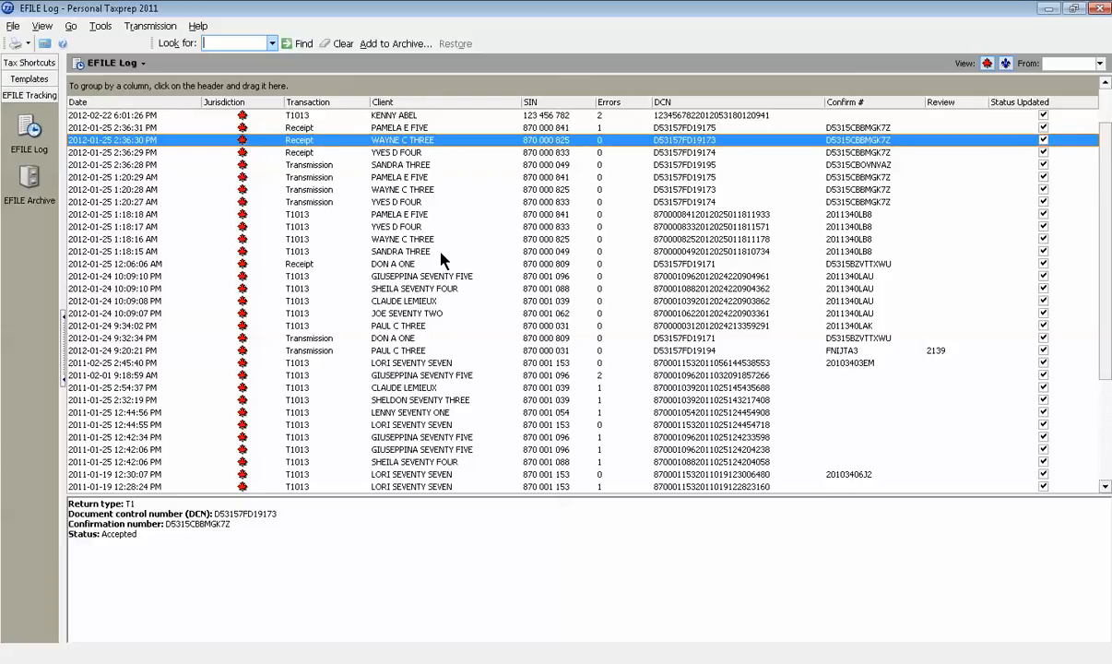
{"action": "mouse_move", "coordinate": [359, 221]}
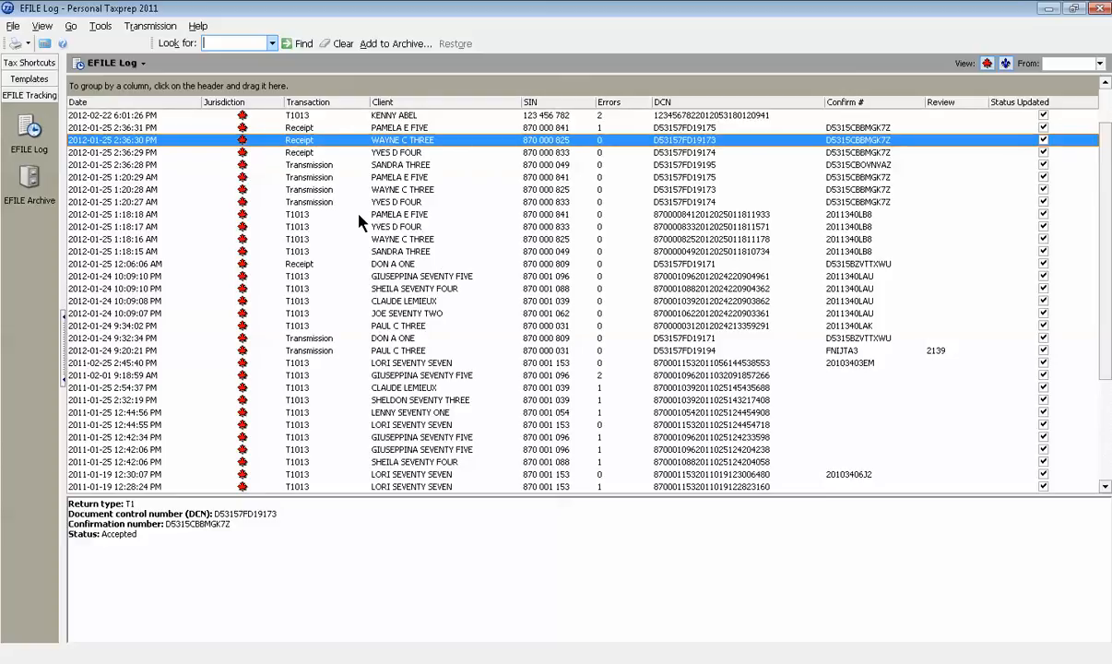
{"action": "mouse_move", "coordinate": [415, 314]}
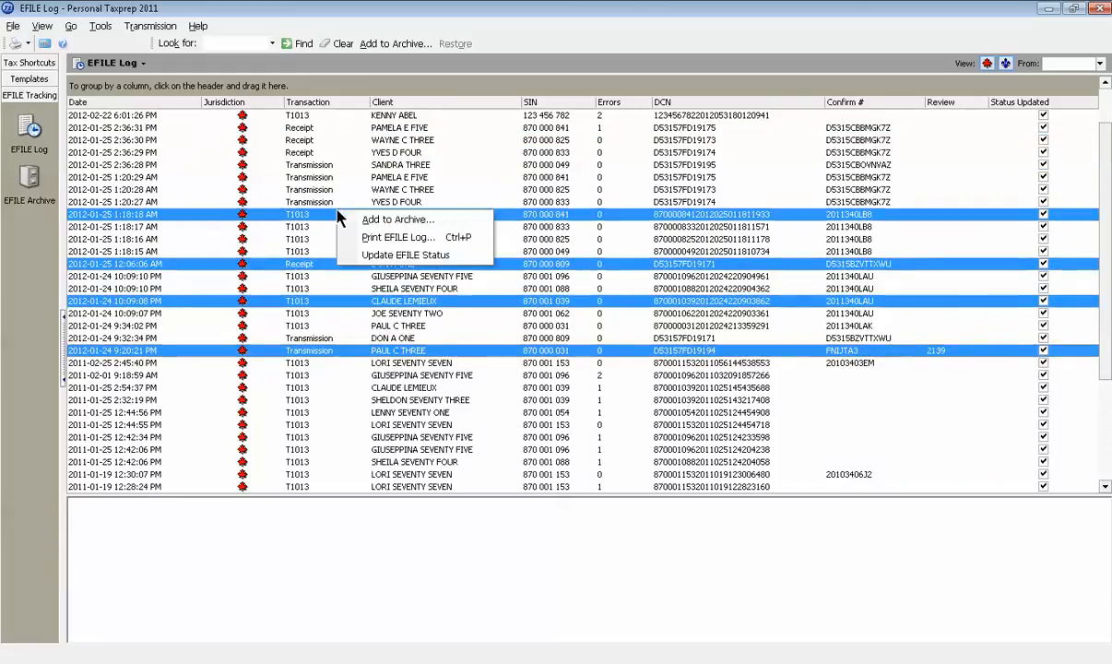
{"action": "mouse_move", "coordinate": [398, 220]}
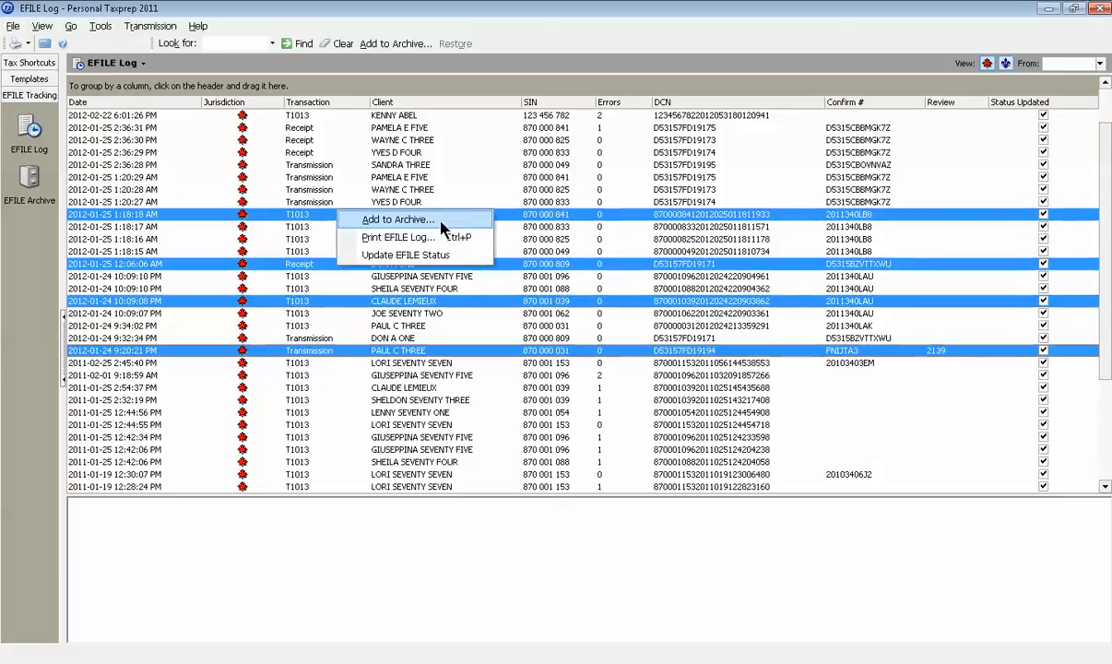
{"action": "mouse_move", "coordinate": [442, 242]}
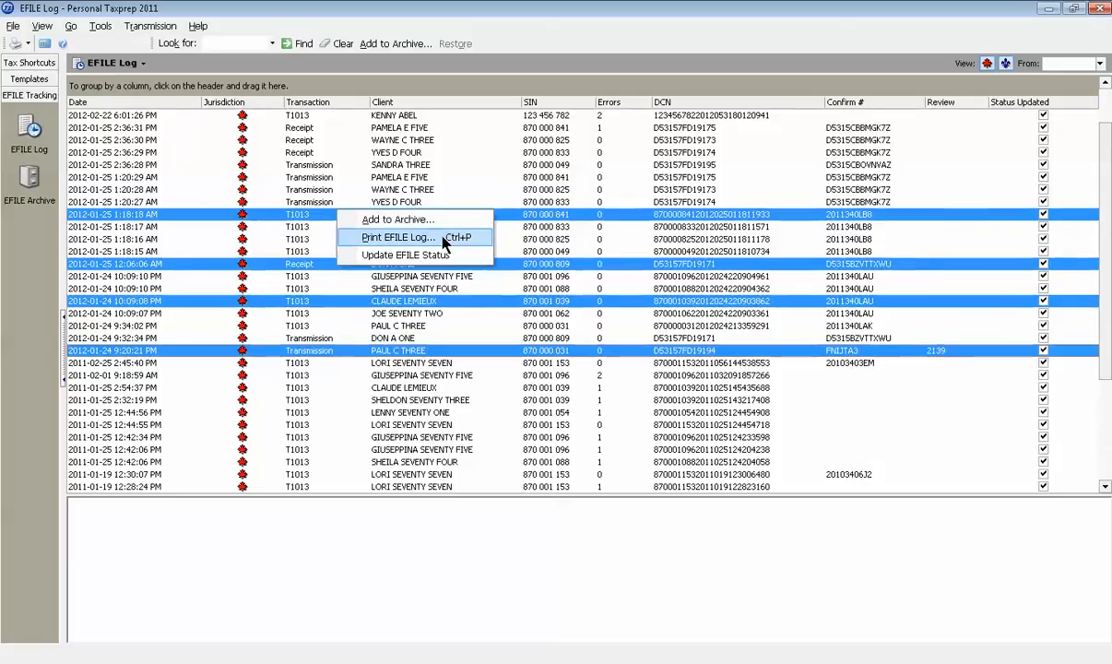
{"action": "mouse_move", "coordinate": [411, 254]}
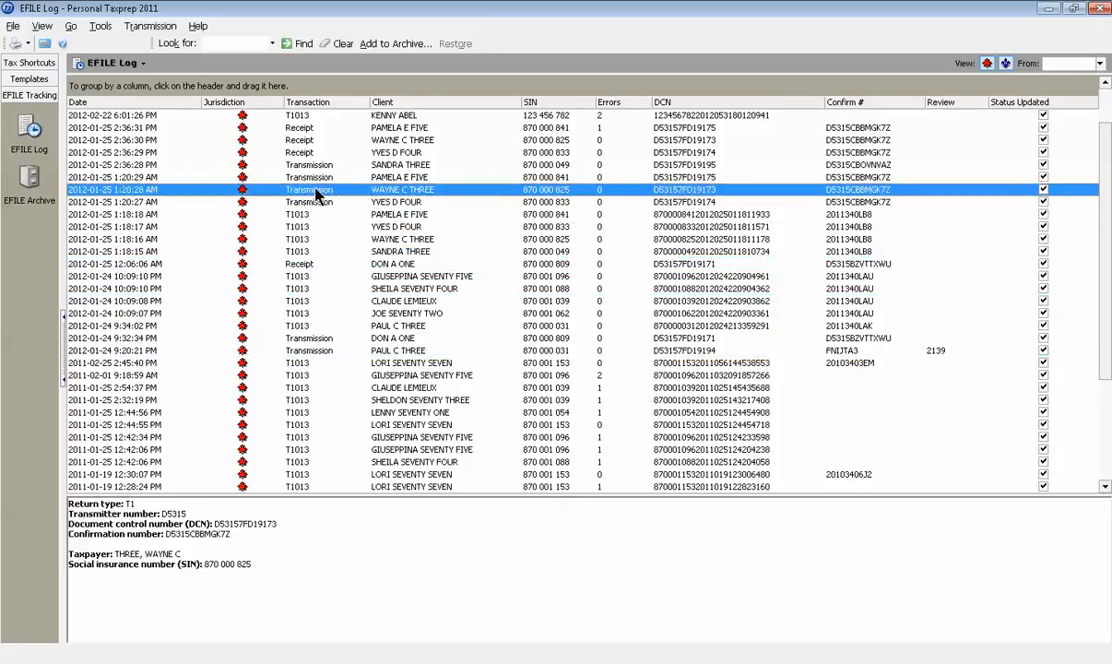
{"action": "mouse_move", "coordinate": [304, 194]}
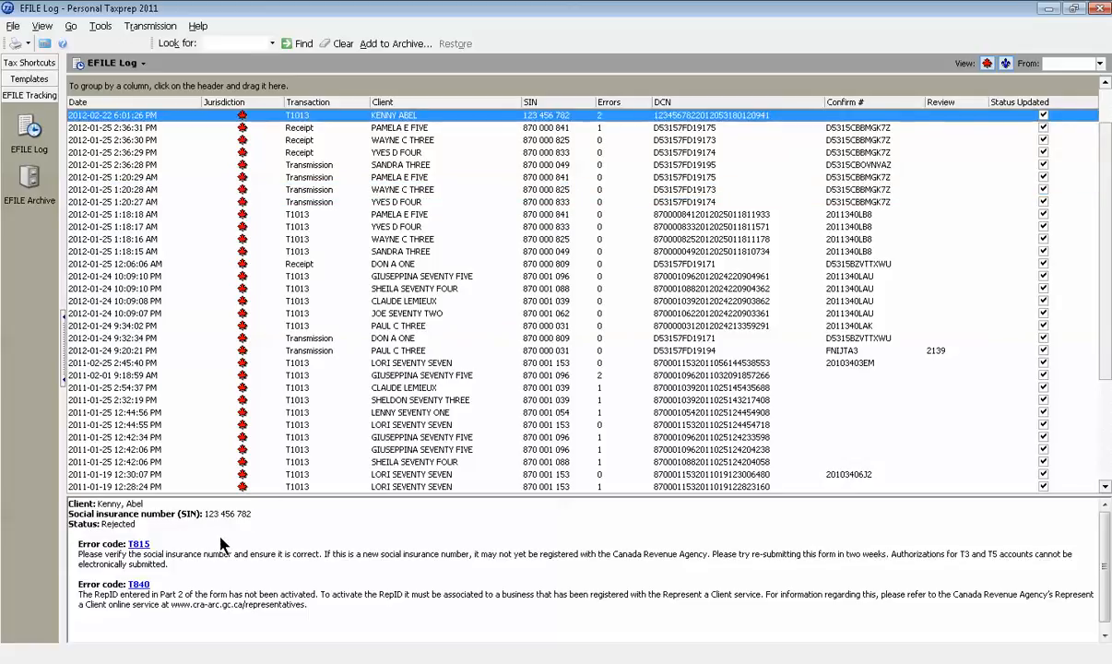
{"action": "mouse_move", "coordinate": [253, 550]}
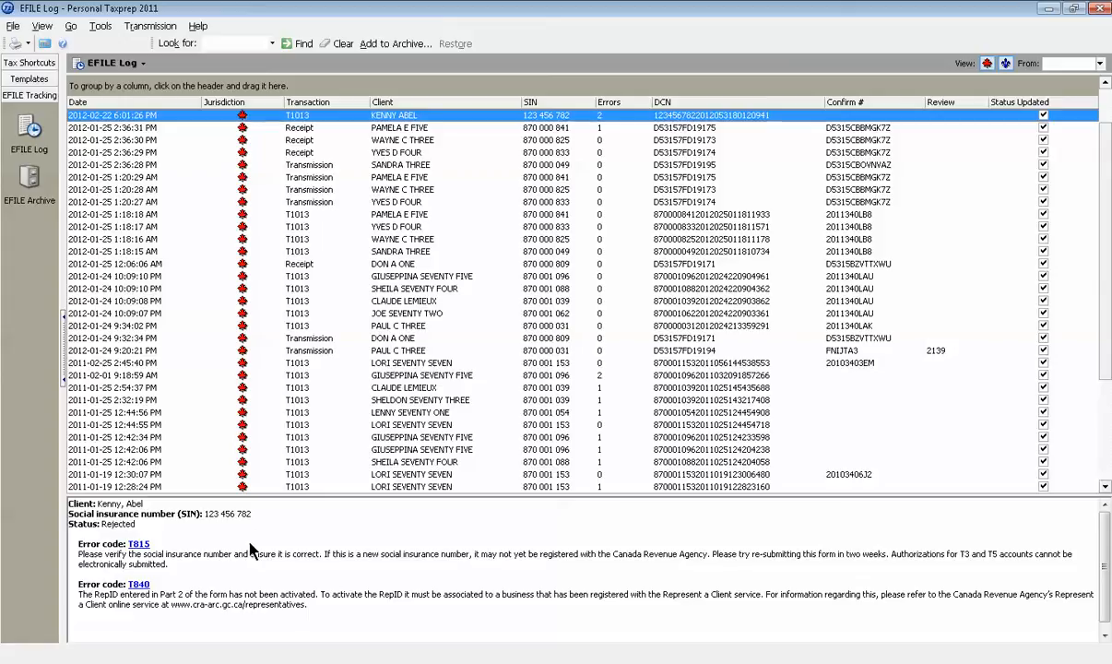
{"action": "mouse_move", "coordinate": [210, 342]}
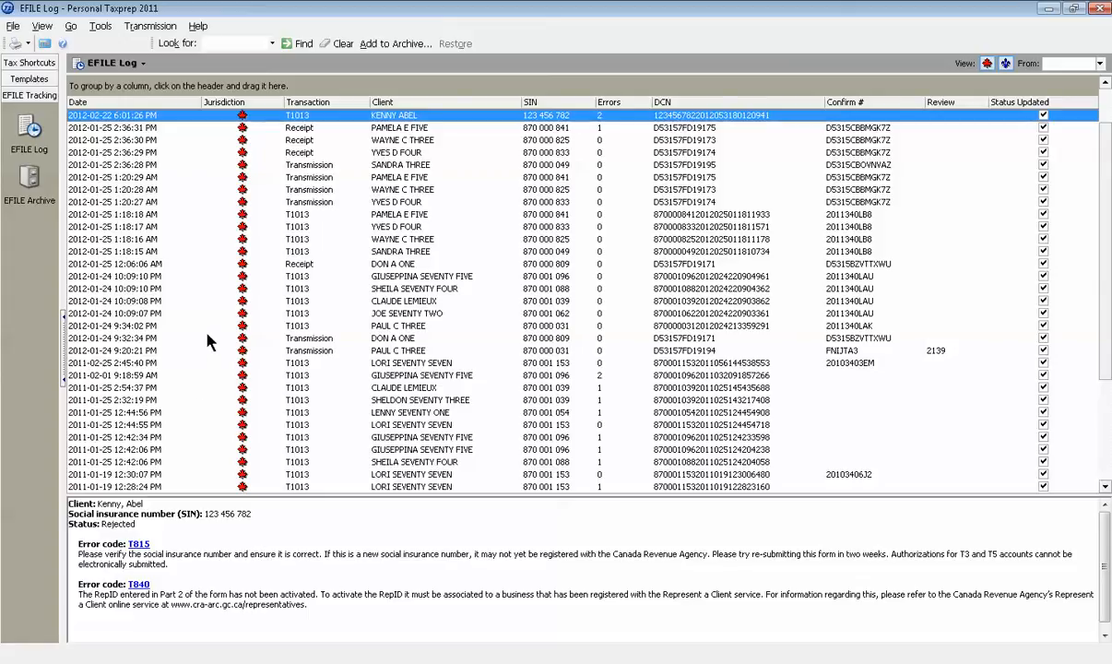
{"action": "mouse_move", "coordinate": [209, 316]}
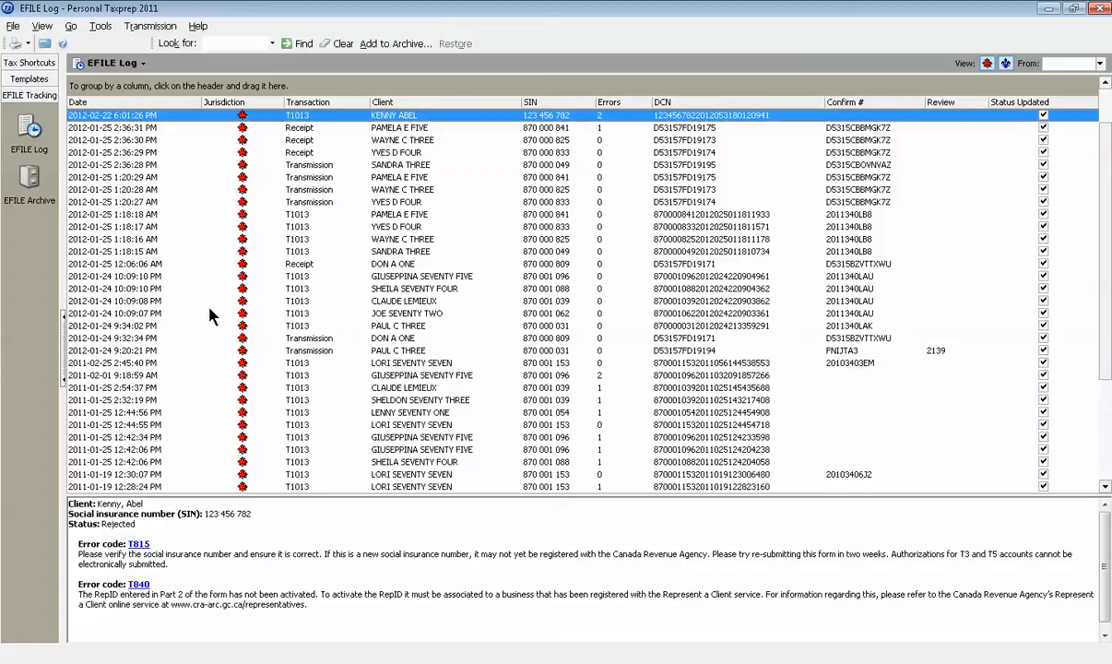